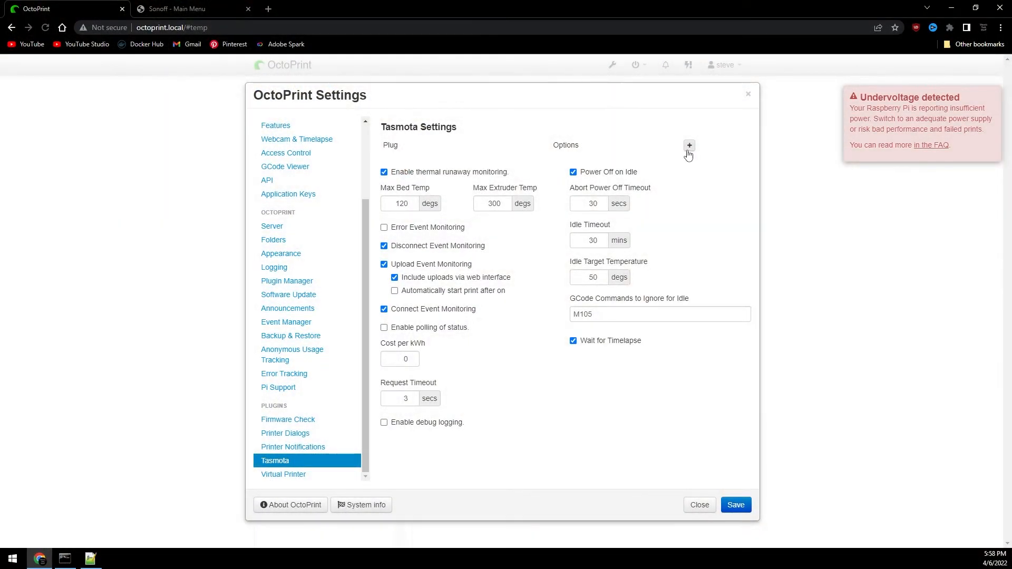
Start a new Tasmota plug entry in OctoPrint's settings, then bring up a Command Prompt.
{"action": "left_click", "coordinate": [688, 146]}
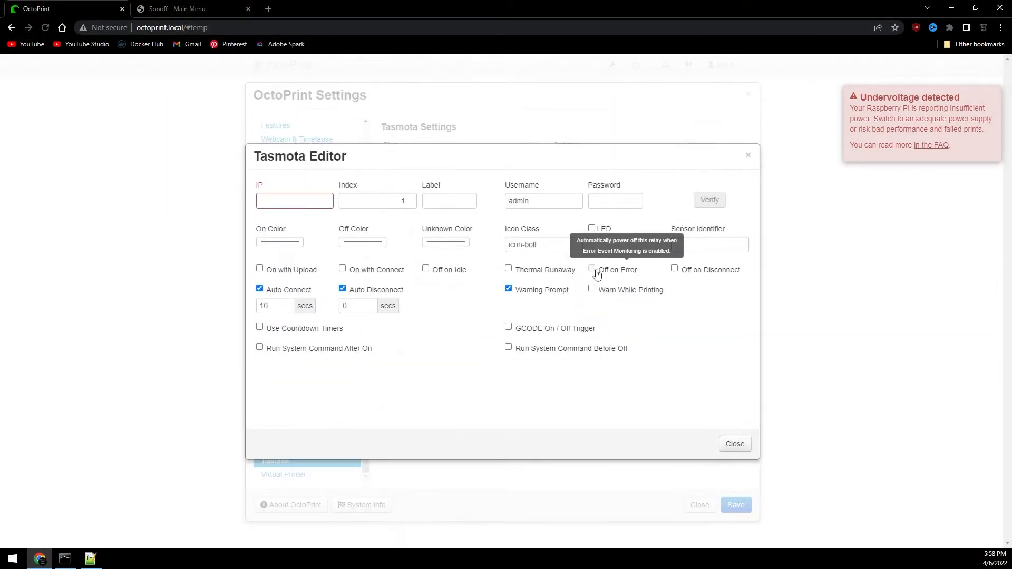
{"action": "left_click", "coordinate": [64, 558]}
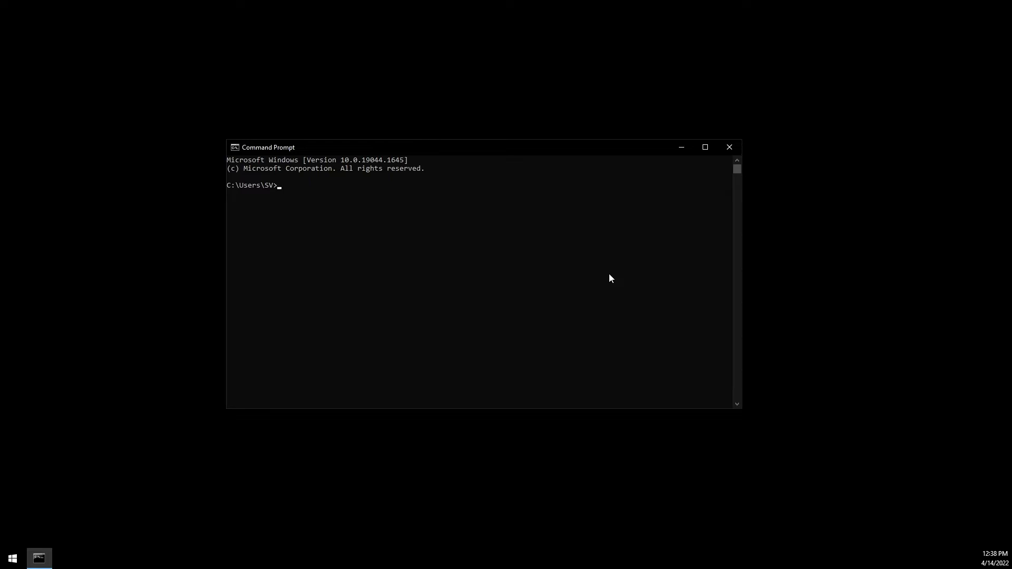
{"action": "mouse_move", "coordinate": [656, 265]}
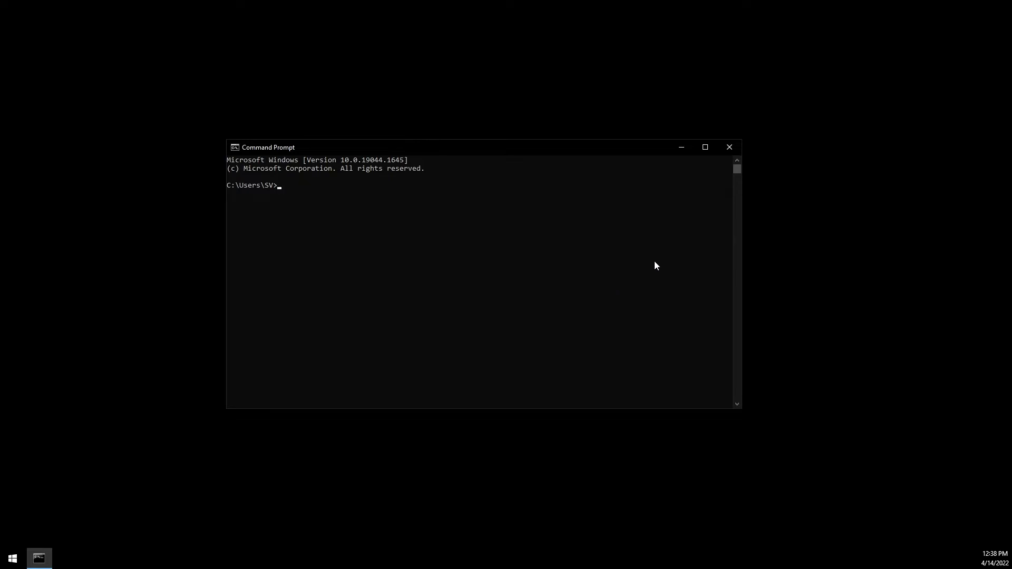
Run arp -a maximized and scroll to the 192.168.1.x address table.
{"action": "left_click", "coordinate": [449, 253]}
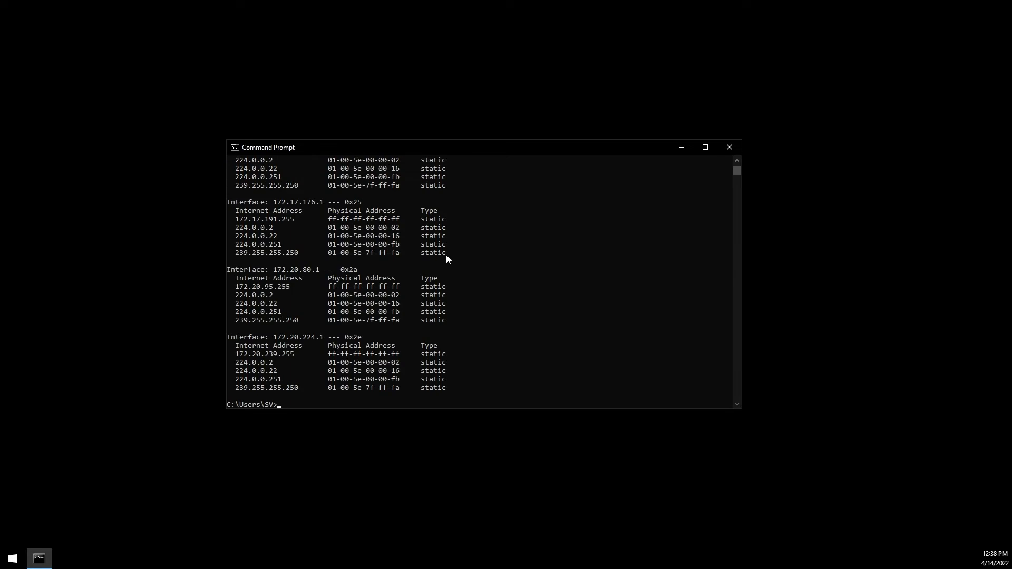
{"action": "left_click", "coordinate": [705, 148]}
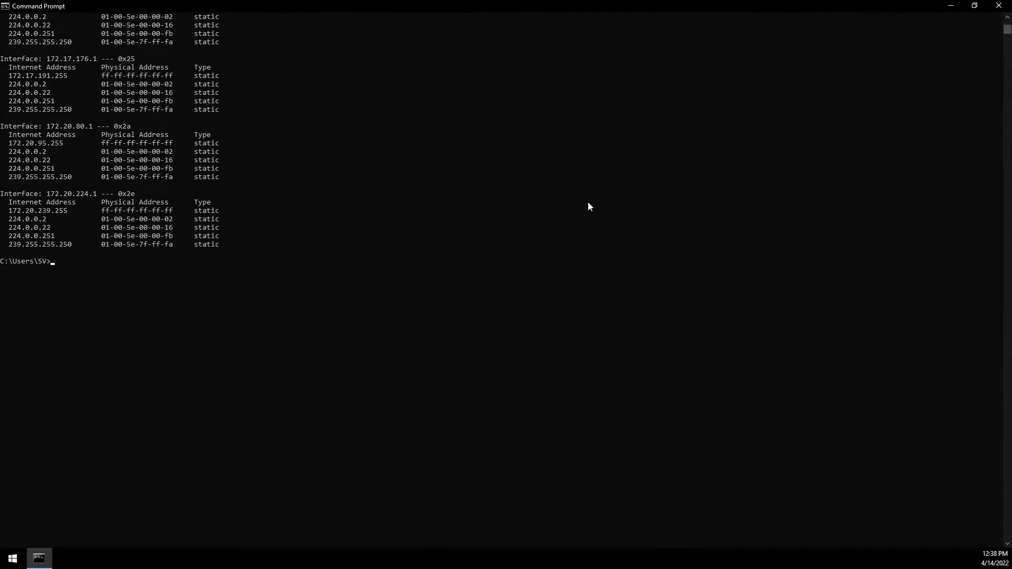
{"action": "scroll", "scroll_direction": "up", "scroll_amount": 3}
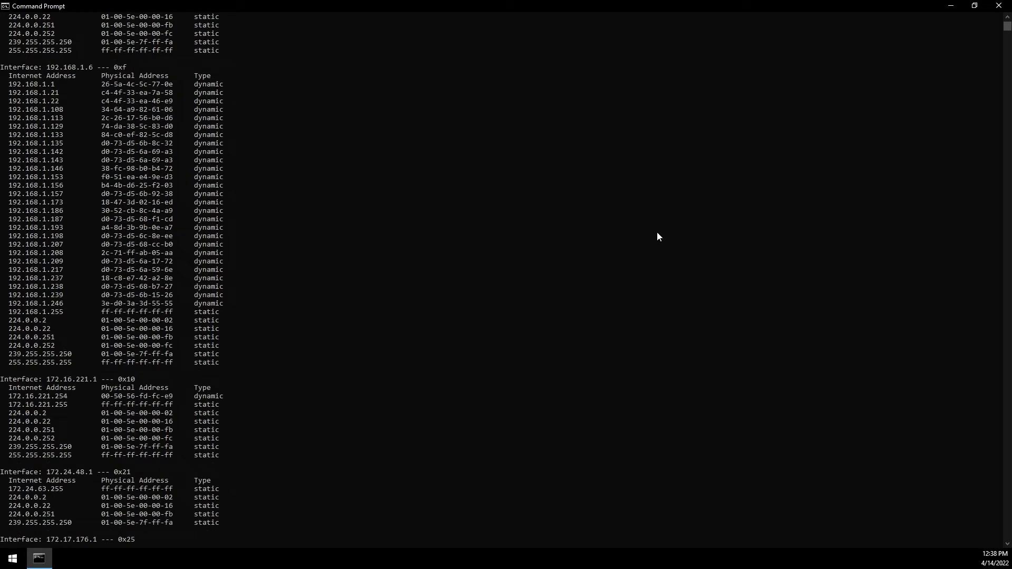
{"action": "mouse_move", "coordinate": [564, 225]}
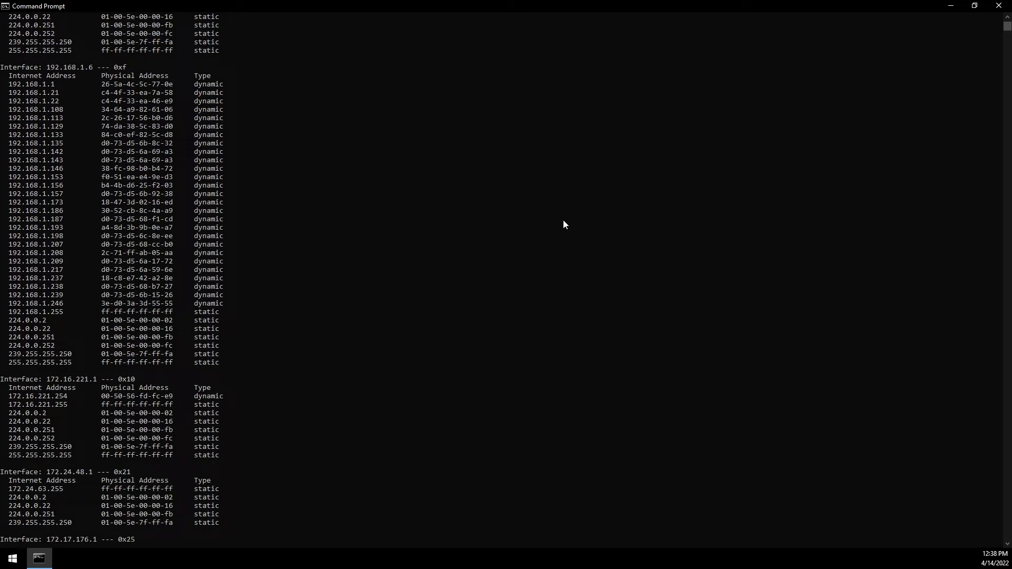
{"action": "mouse_move", "coordinate": [2, 72]}
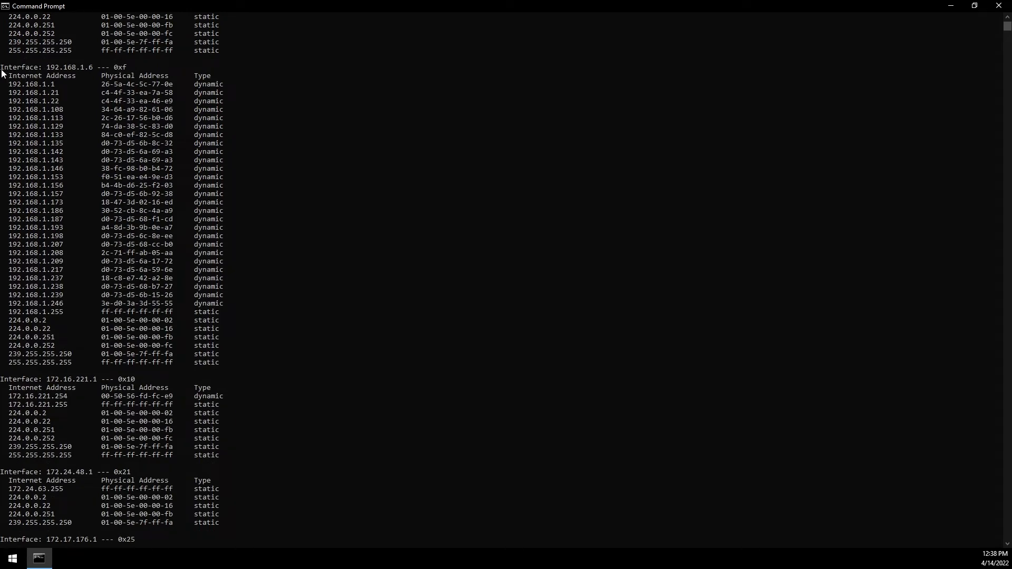
{"action": "mouse_move", "coordinate": [173, 257]}
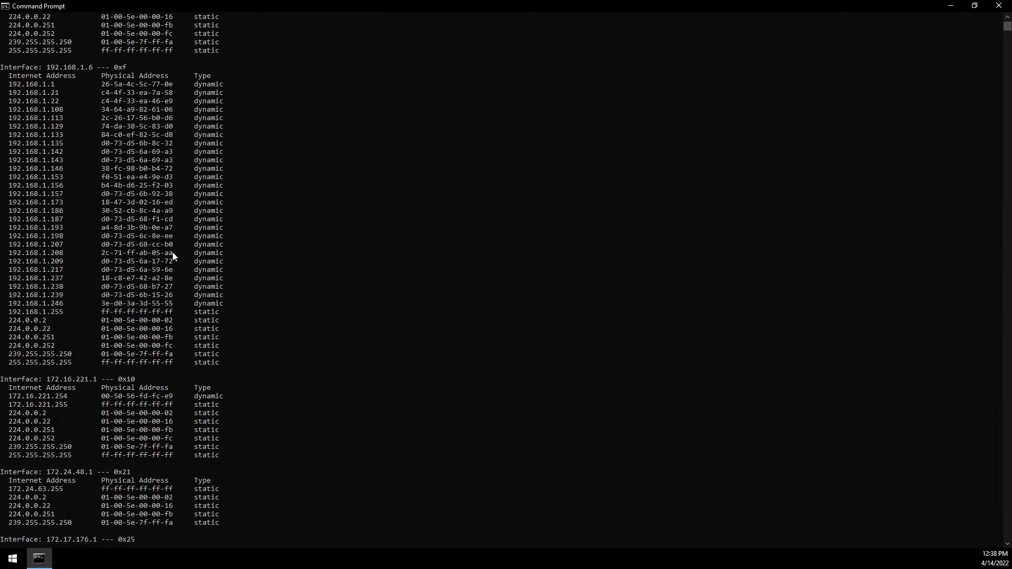
{"action": "mouse_move", "coordinate": [529, 259]}
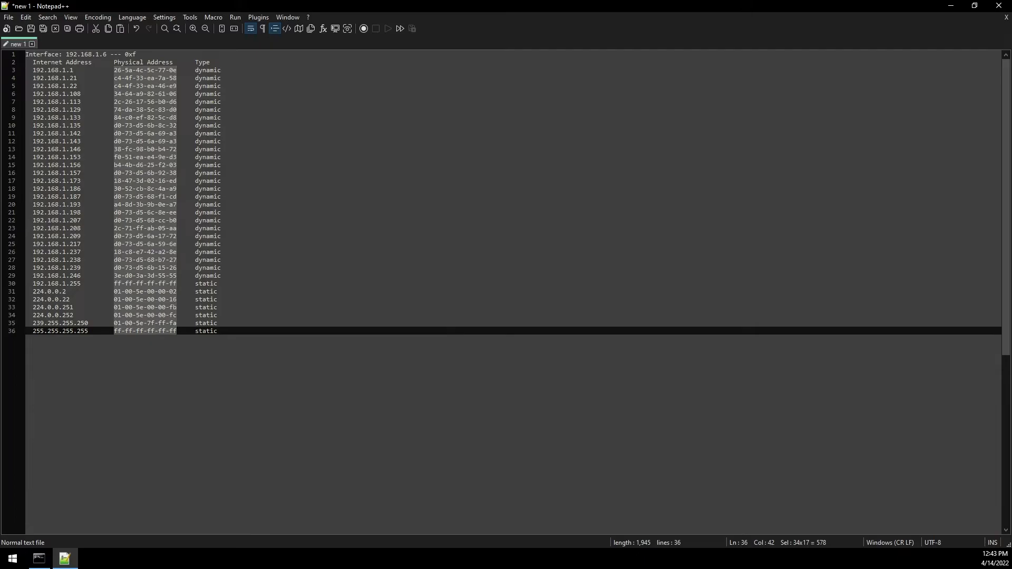
Search Google for 'oui lookup' and load the Wireshark OUI Lookup tool.
{"action": "left_click", "coordinate": [90, 558]}
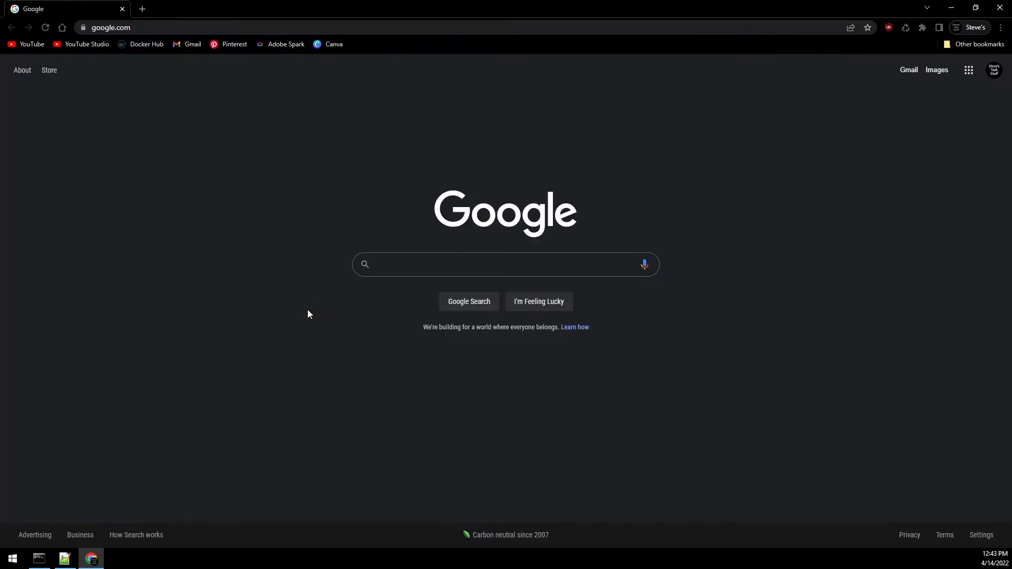
{"action": "type", "text": "oui lookup"}
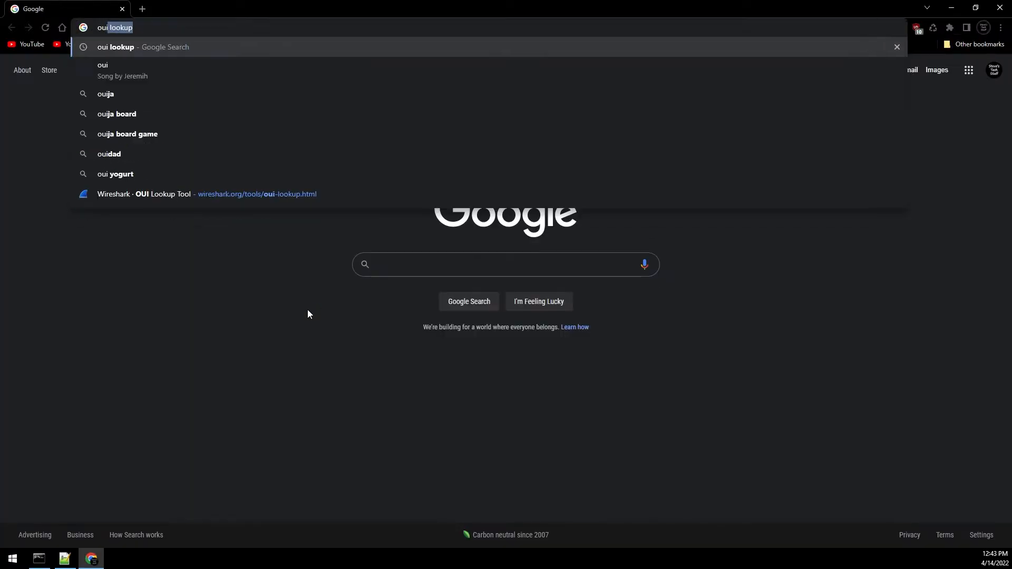
{"action": "key", "text": "Return"}
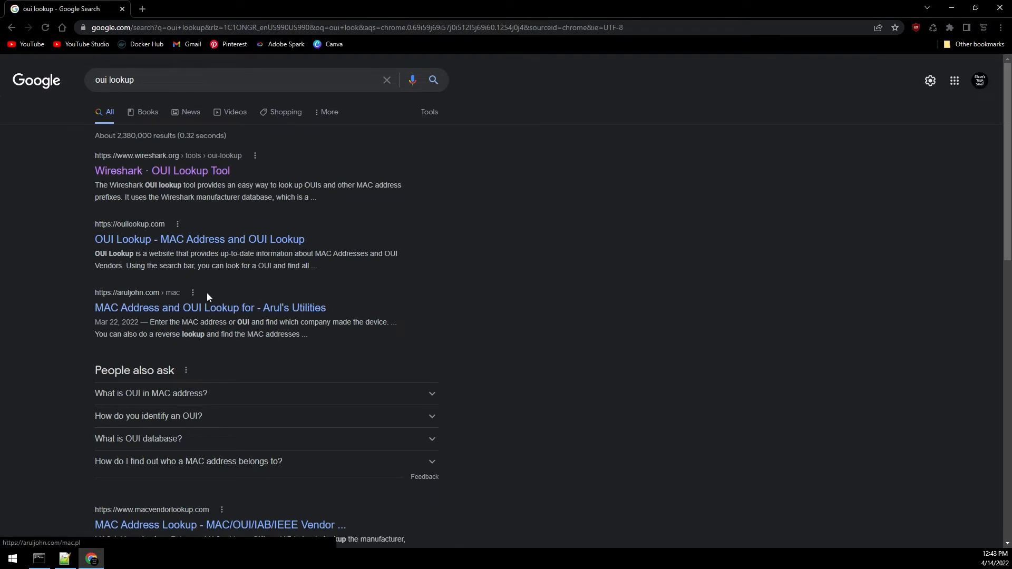
{"action": "left_click", "coordinate": [163, 171]}
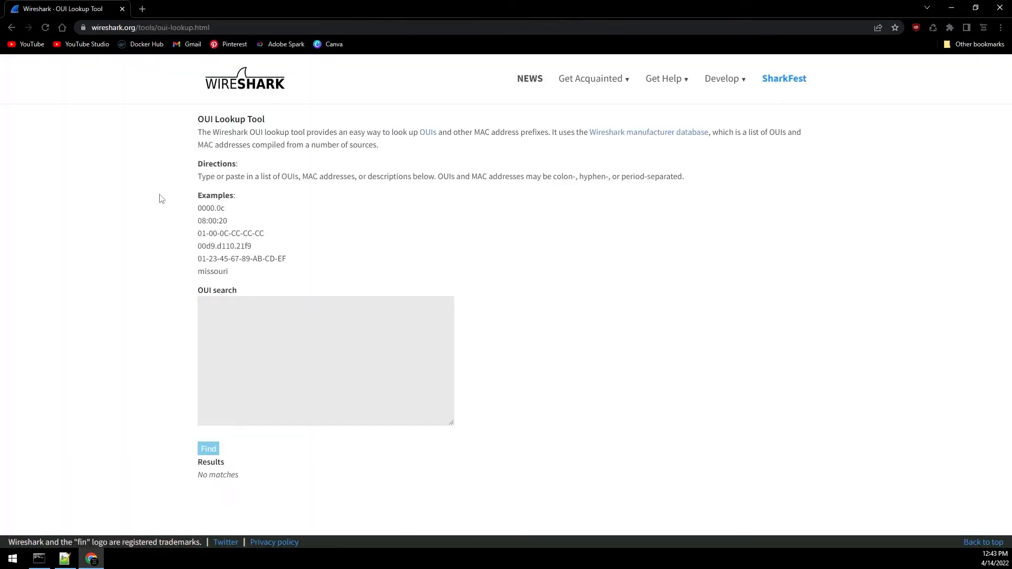
Resolve the pasted MAC addresses, spot the Espressif entry, and select 192.168.1.22 in Notepad++.
{"action": "left_click", "coordinate": [314, 353]}
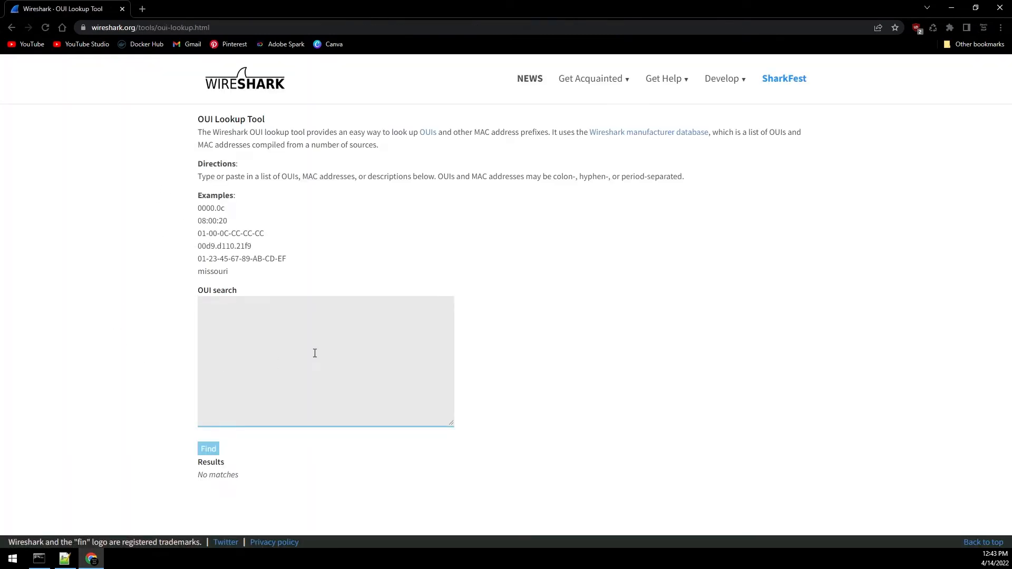
{"action": "left_click", "coordinate": [208, 449]}
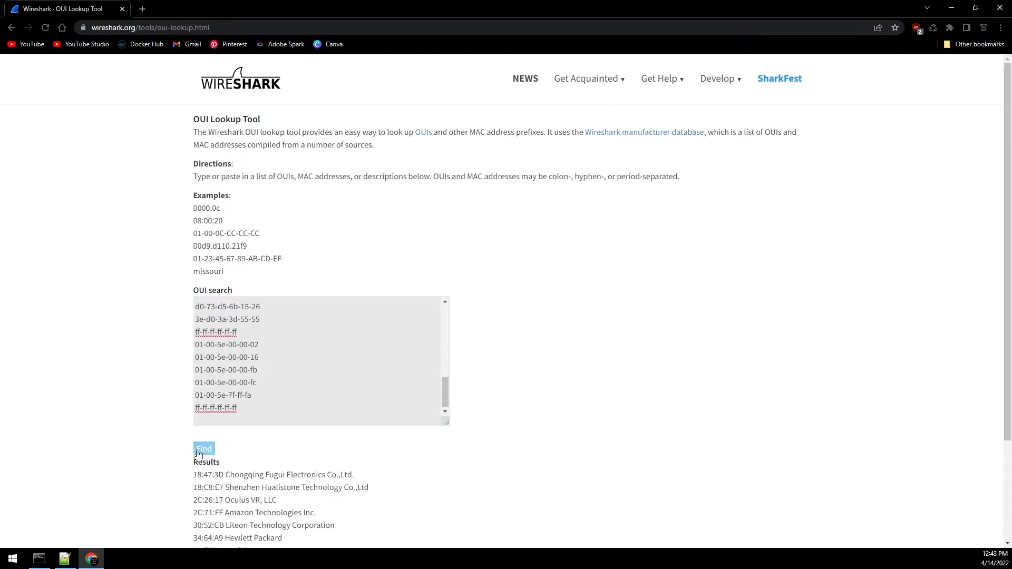
{"action": "scroll", "scroll_direction": "down", "scroll_amount": 3}
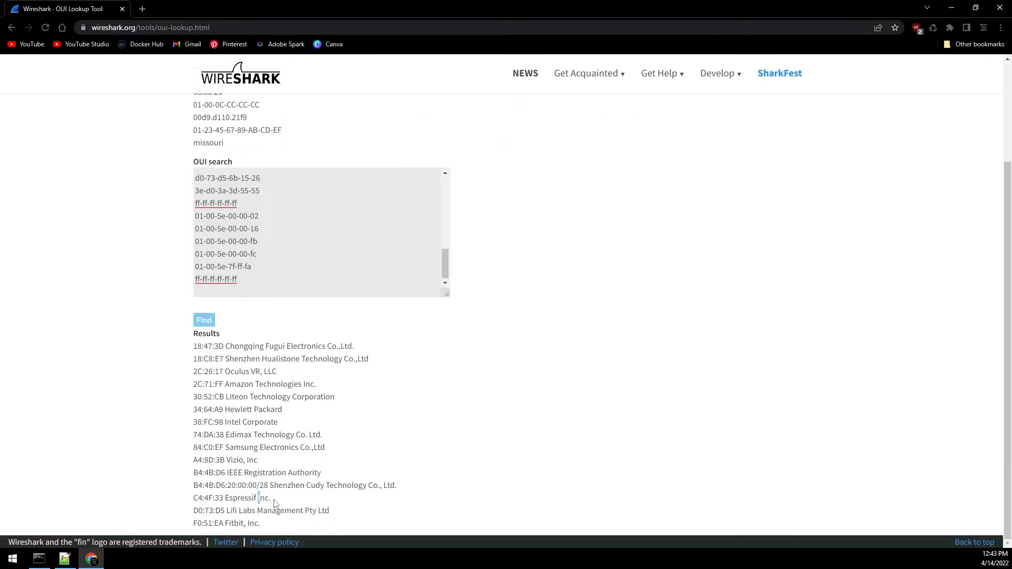
{"action": "double_click", "coordinate": [247, 498]}
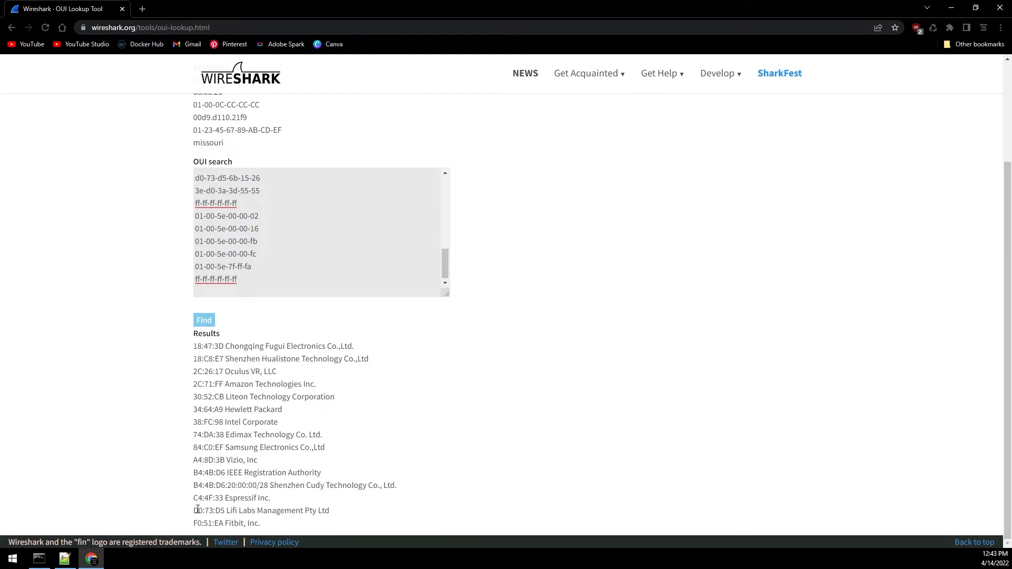
{"action": "mouse_move", "coordinate": [167, 455]}
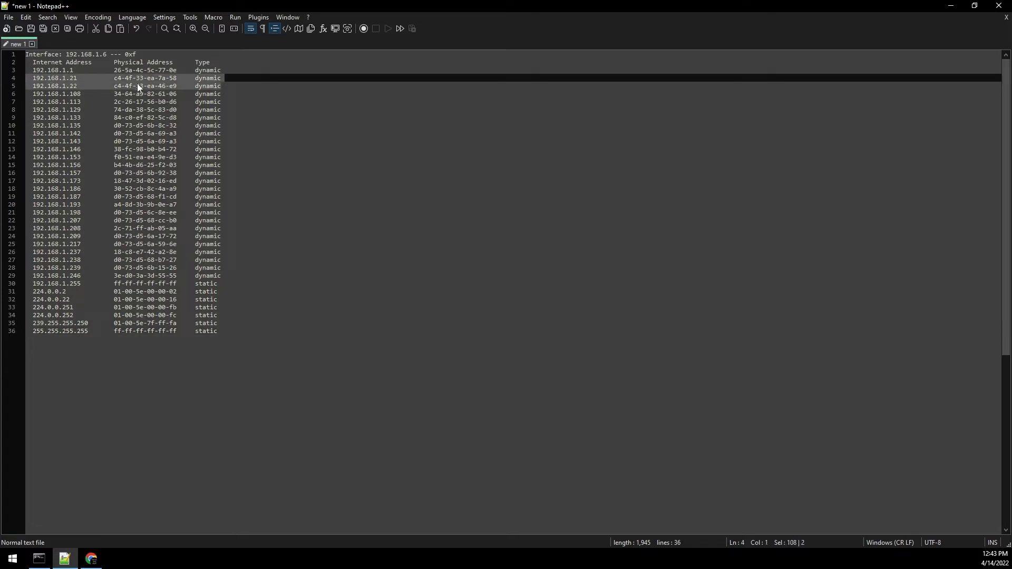
{"action": "mouse_move", "coordinate": [115, 94]}
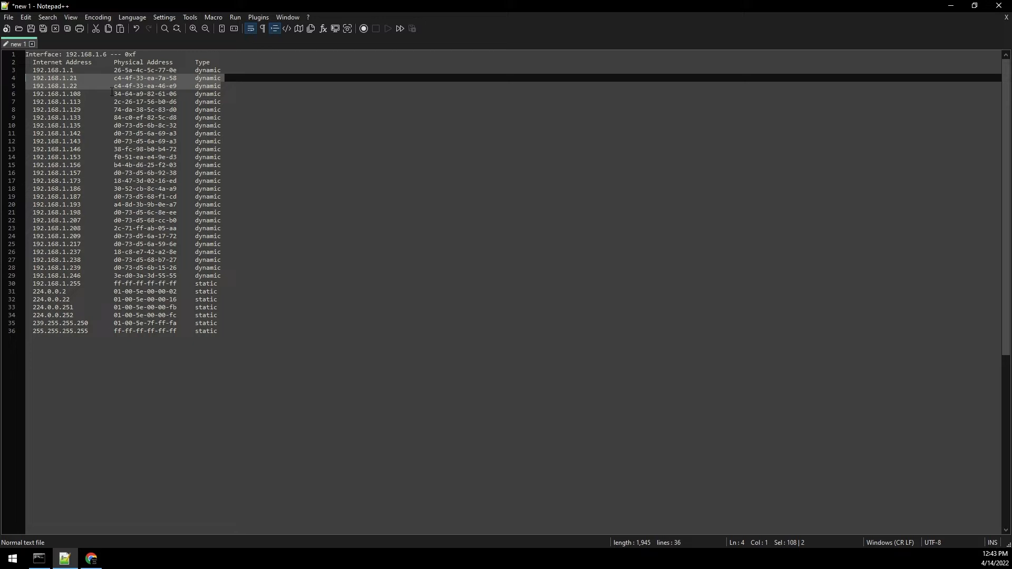
{"action": "left_click", "coordinate": [54, 85]}
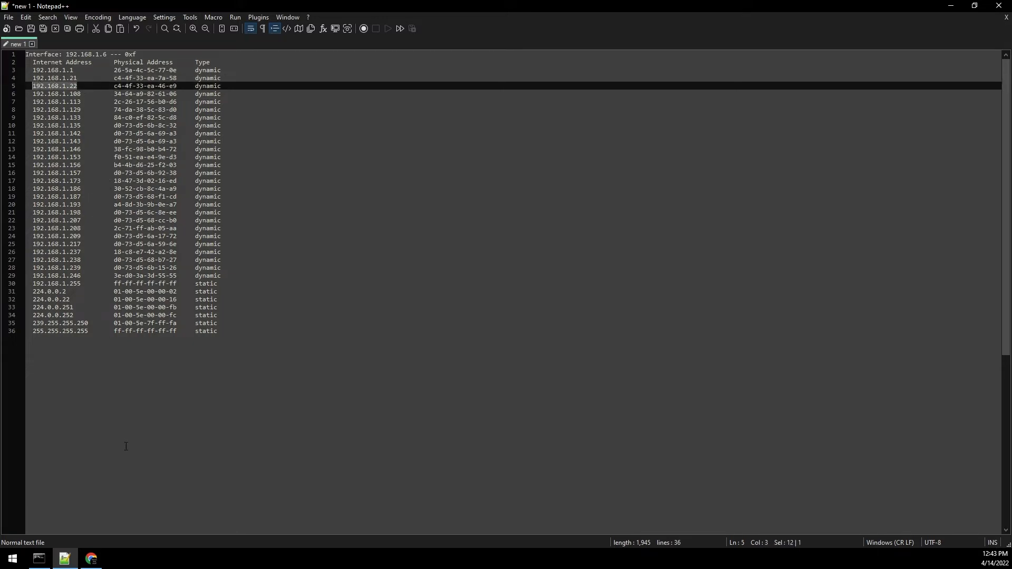
Load the Tasmota page at 192.168.1.22 to confirm the 3D Power relay, then return to OctoPrint.
{"action": "left_click", "coordinate": [90, 558]}
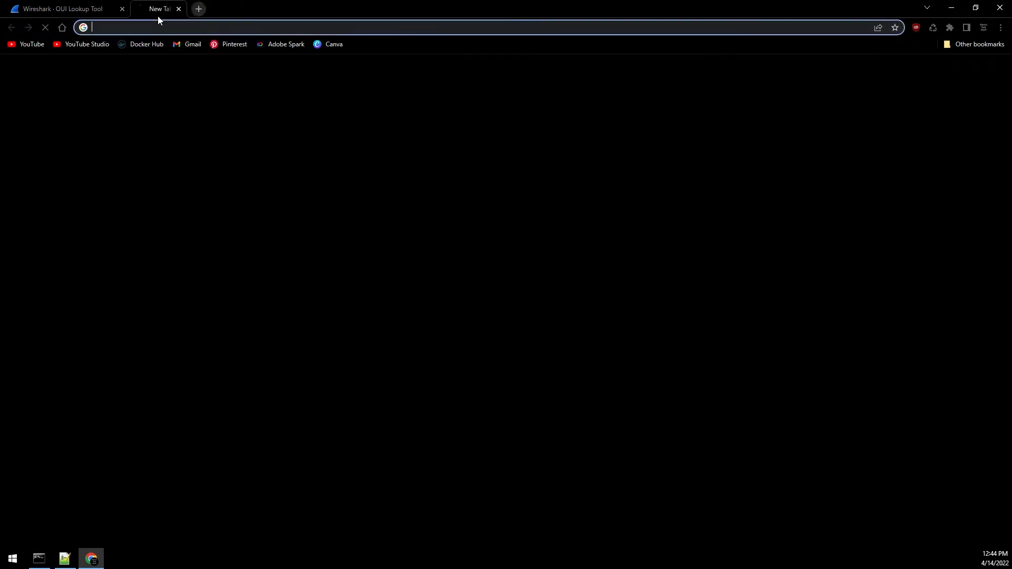
{"action": "type", "text": "192.168.1.22"}
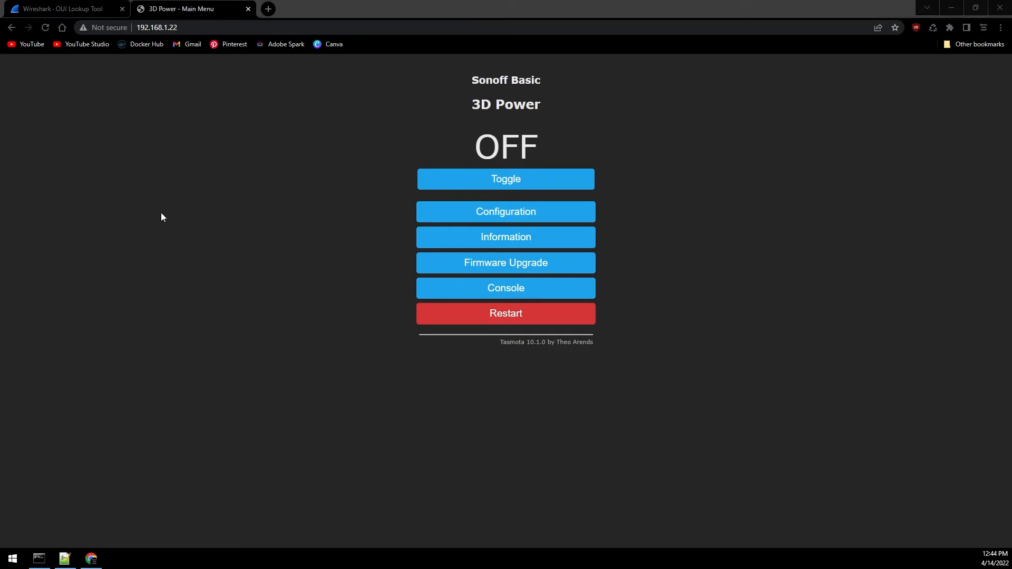
{"action": "mouse_move", "coordinate": [271, 164]}
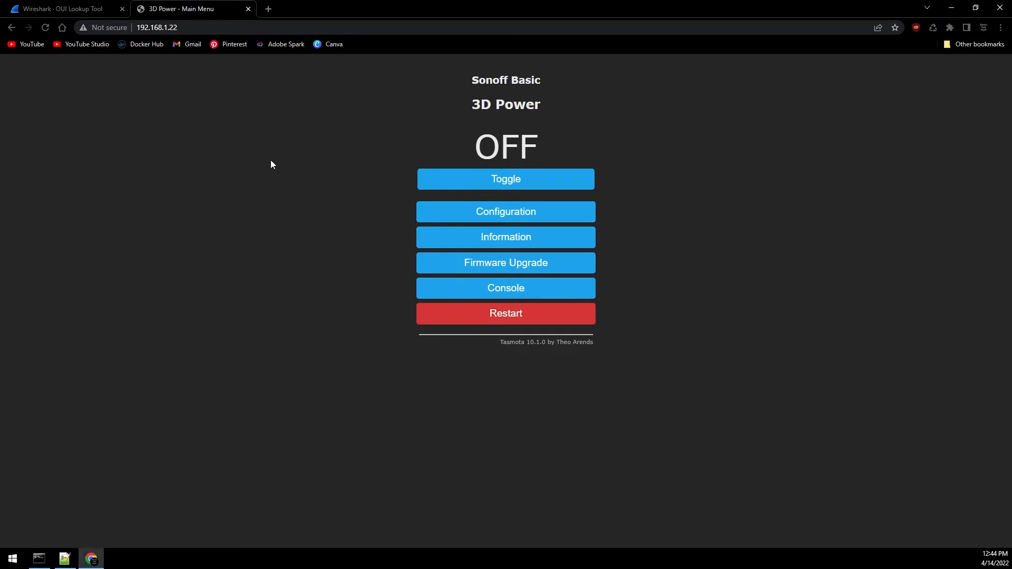
{"action": "left_click", "coordinate": [393, 9]}
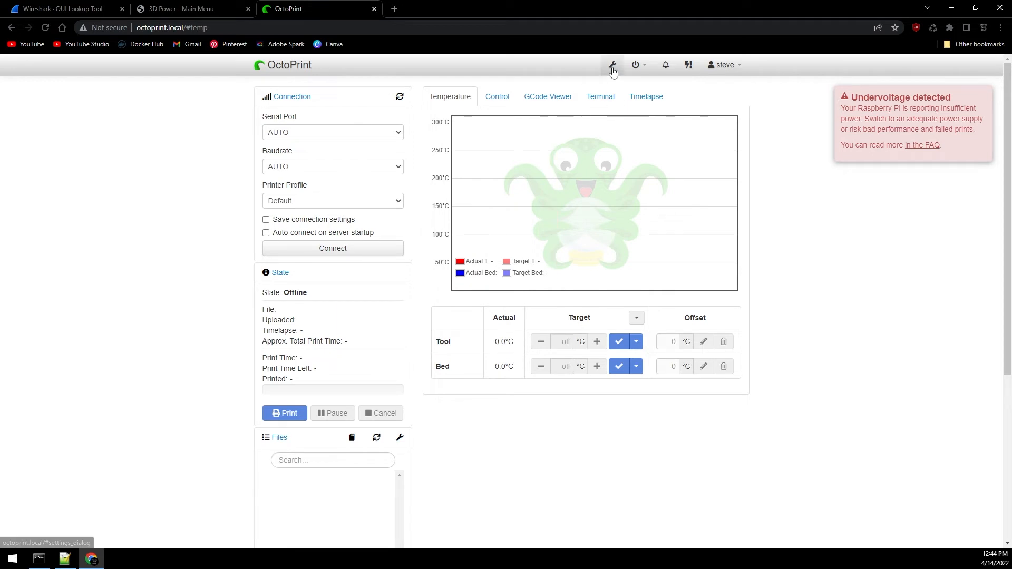
Search the Plugin Manager's repository list for 'tasmota'.
{"action": "left_click", "coordinate": [611, 64]}
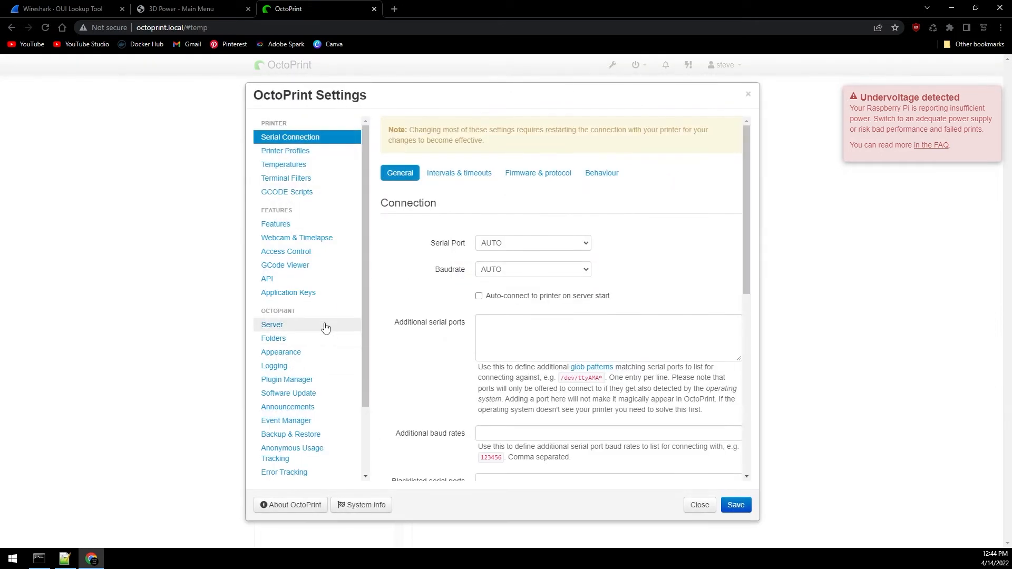
{"action": "left_click", "coordinate": [286, 379]}
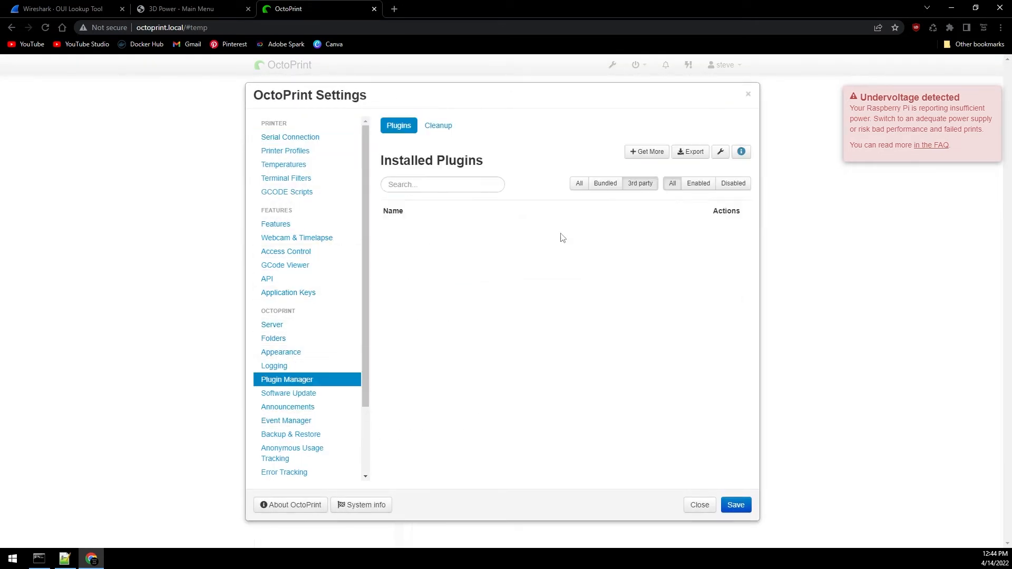
{"action": "left_click", "coordinate": [646, 152]}
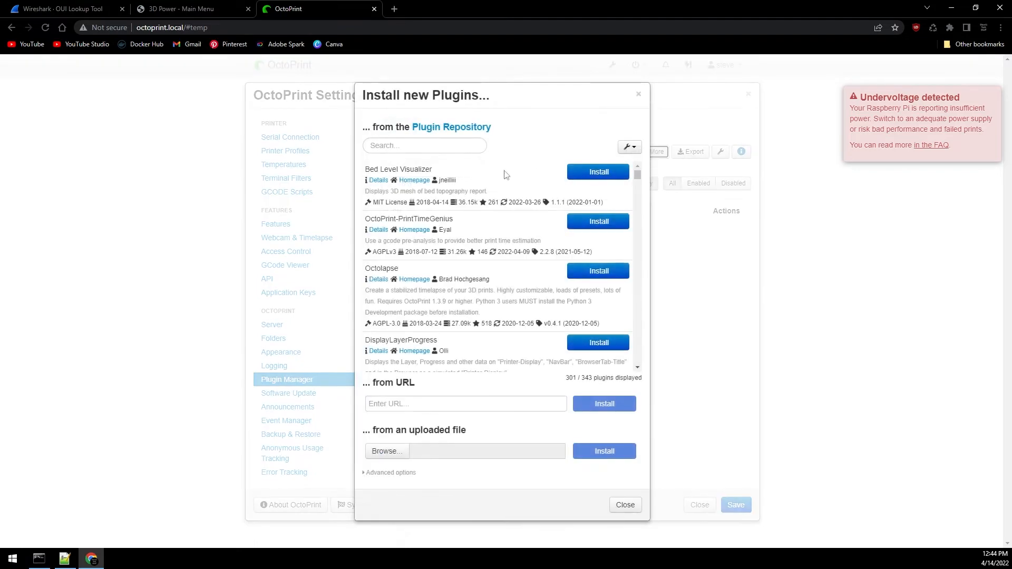
{"action": "type", "text": "tasmota"}
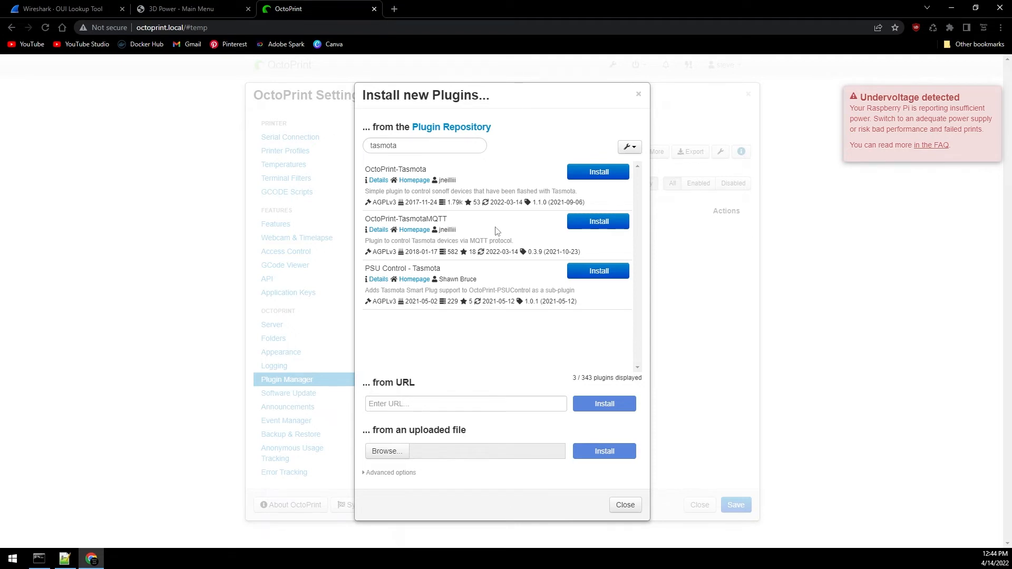
{"action": "mouse_move", "coordinate": [536, 161]}
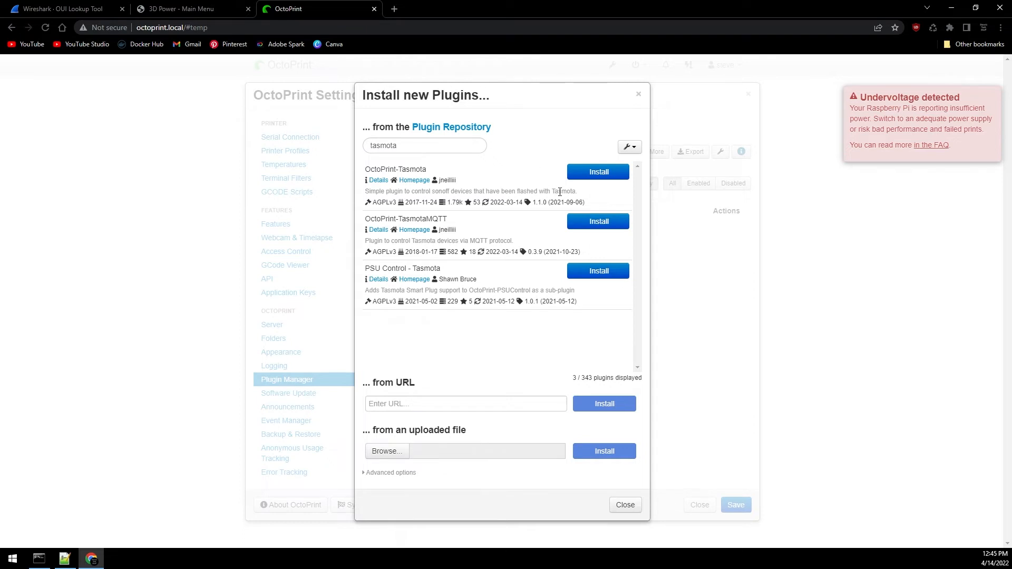
Install OctoPrint-Tasmota and restart OctoPrint once the log shows Done.
{"action": "left_click", "coordinate": [597, 172]}
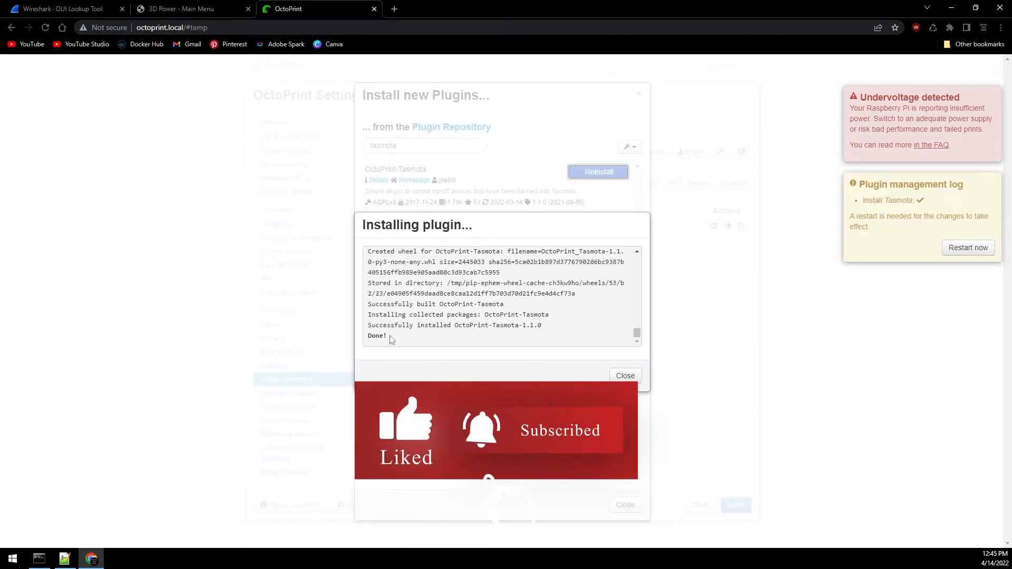
{"action": "double_click", "coordinate": [377, 335]}
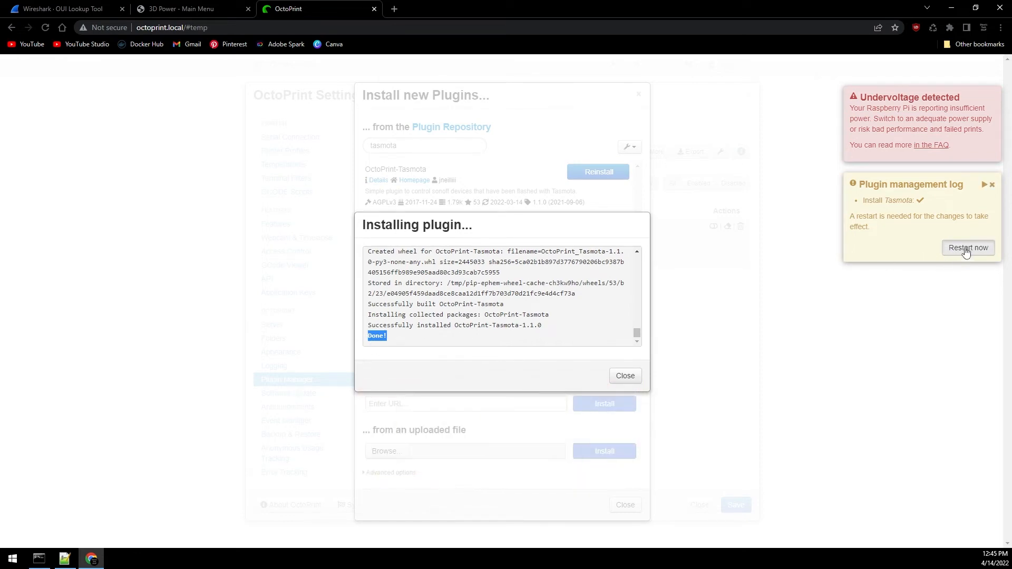
{"action": "left_click", "coordinate": [968, 246]}
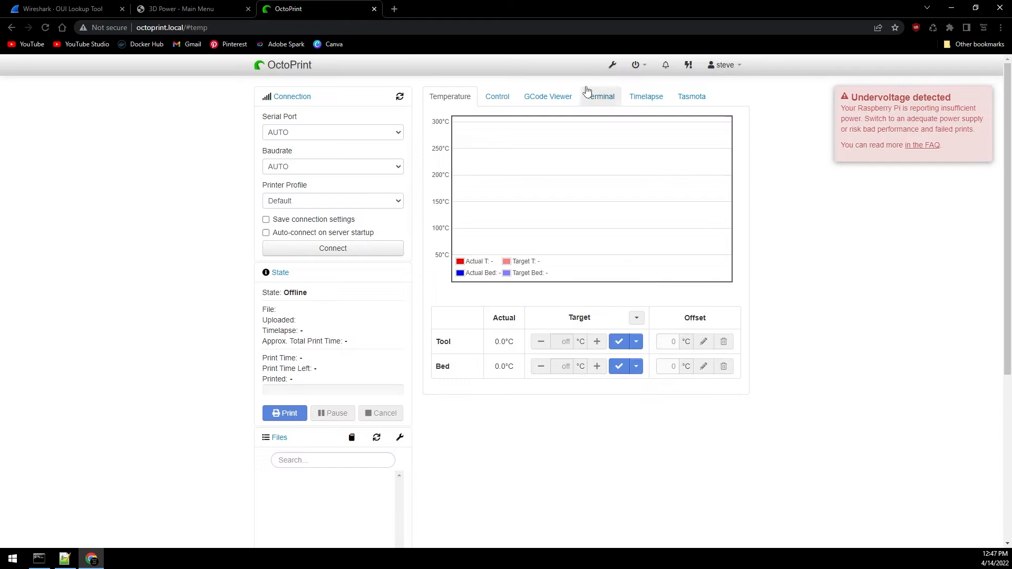
{"action": "mouse_move", "coordinate": [585, 200]}
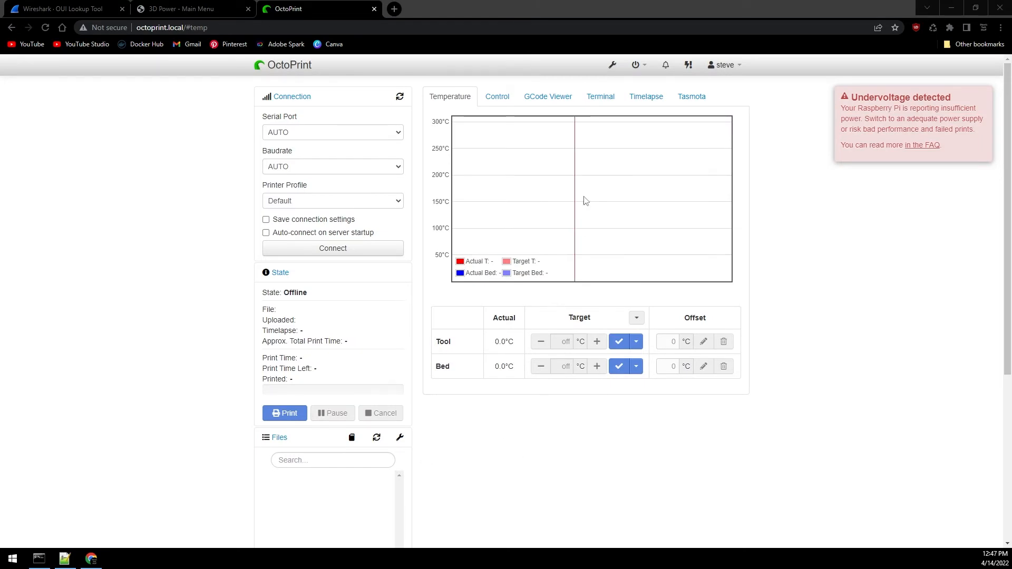
Reach the Tasmota plugin section in OctoPrint's settings.
{"action": "left_click", "coordinate": [610, 65]}
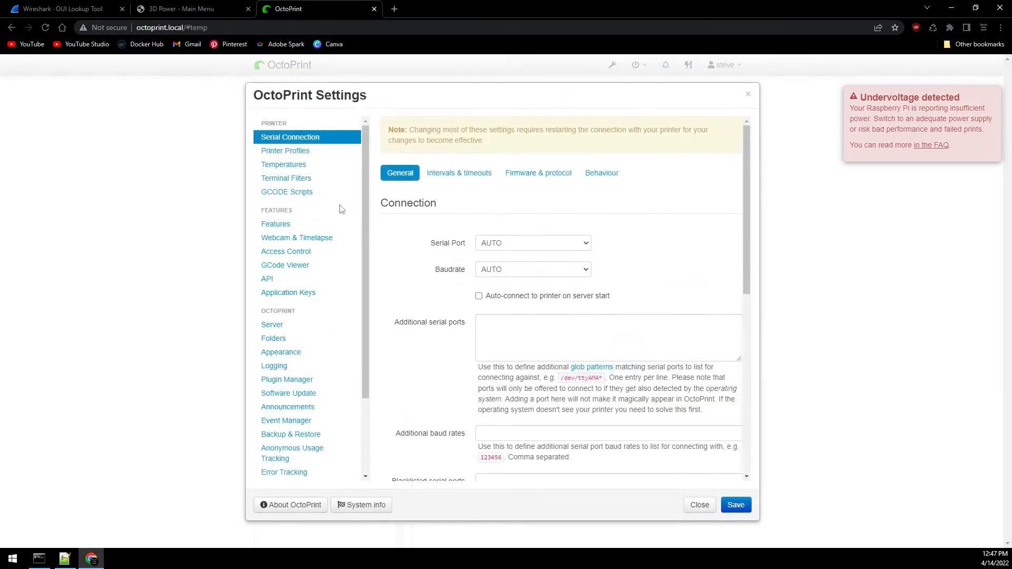
{"action": "scroll", "scroll_direction": "down", "scroll_amount": 3}
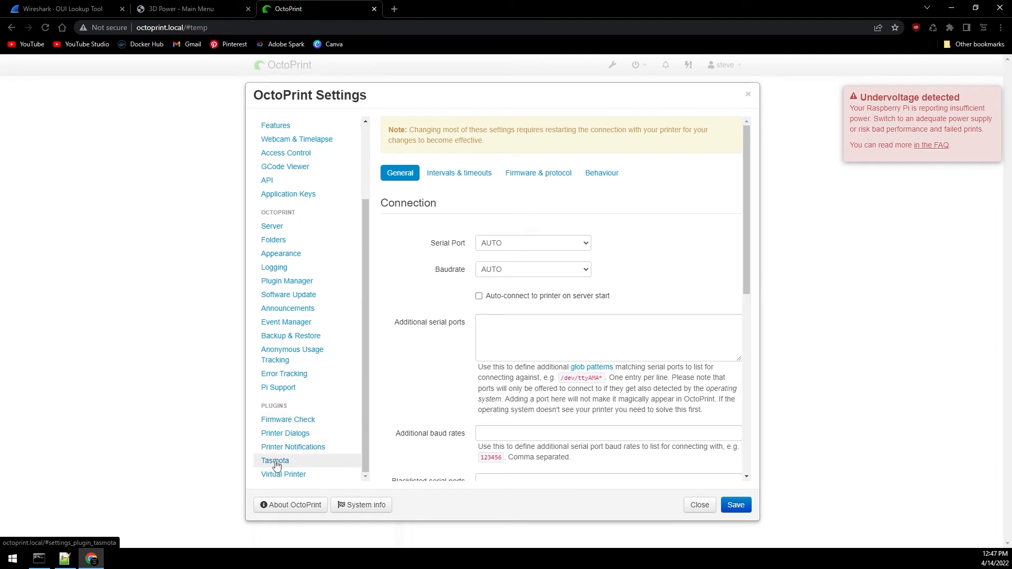
{"action": "left_click", "coordinate": [275, 461]}
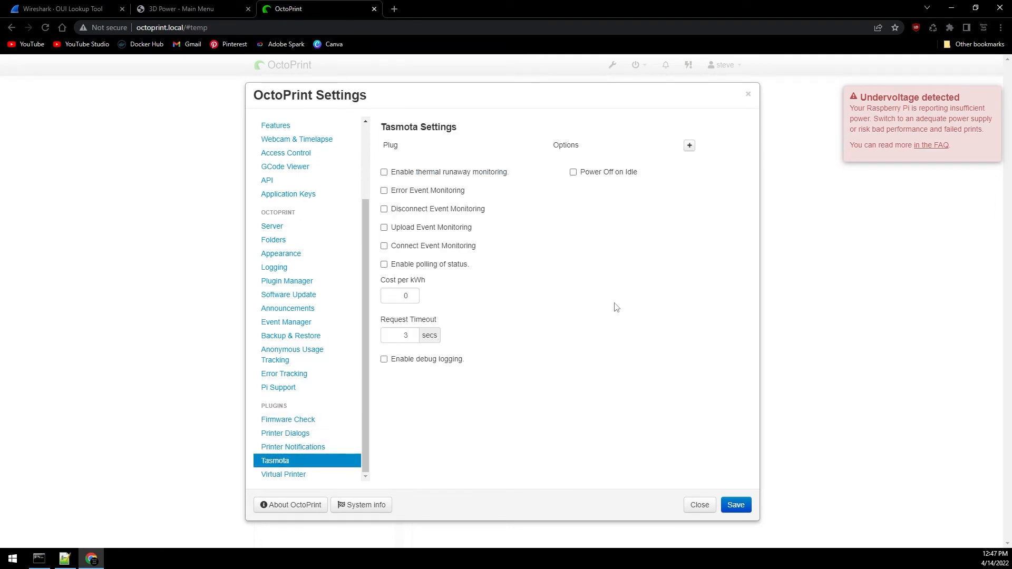
{"action": "mouse_move", "coordinate": [552, 272]}
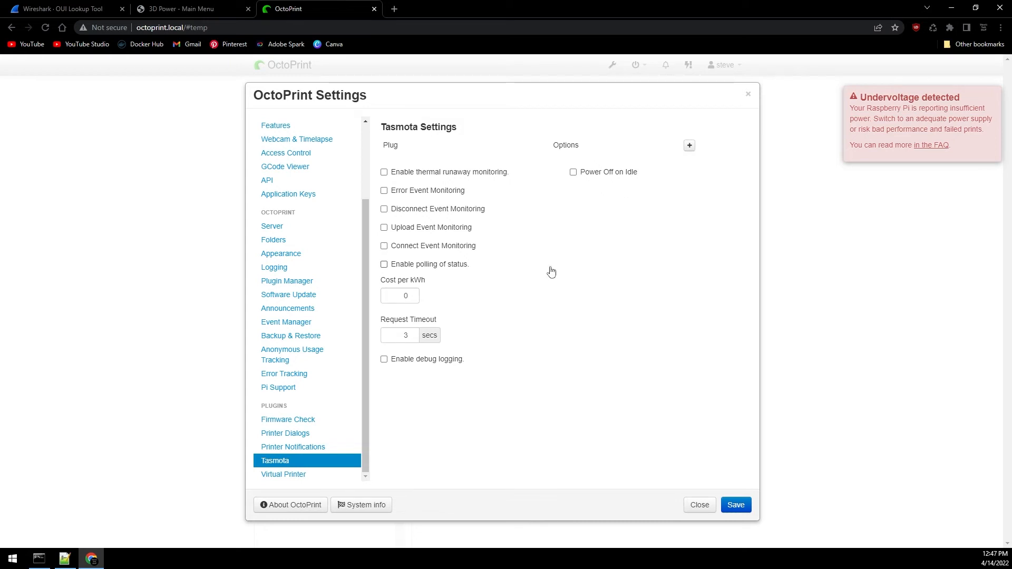
{"action": "mouse_move", "coordinate": [489, 176]}
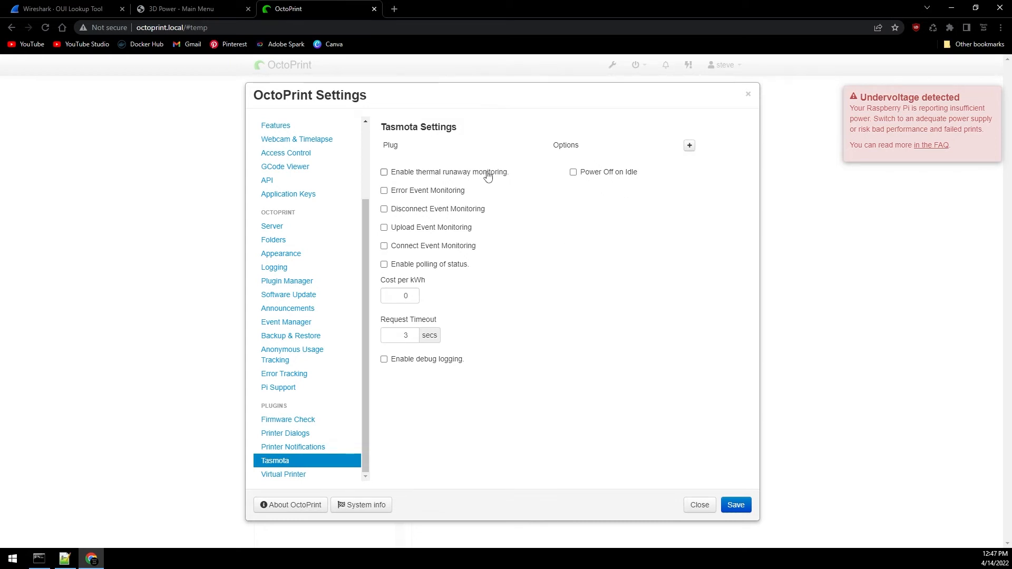
Enable thermal runaway monitoring, power-on with connect, and power off on idle.
{"action": "left_click", "coordinate": [383, 172]}
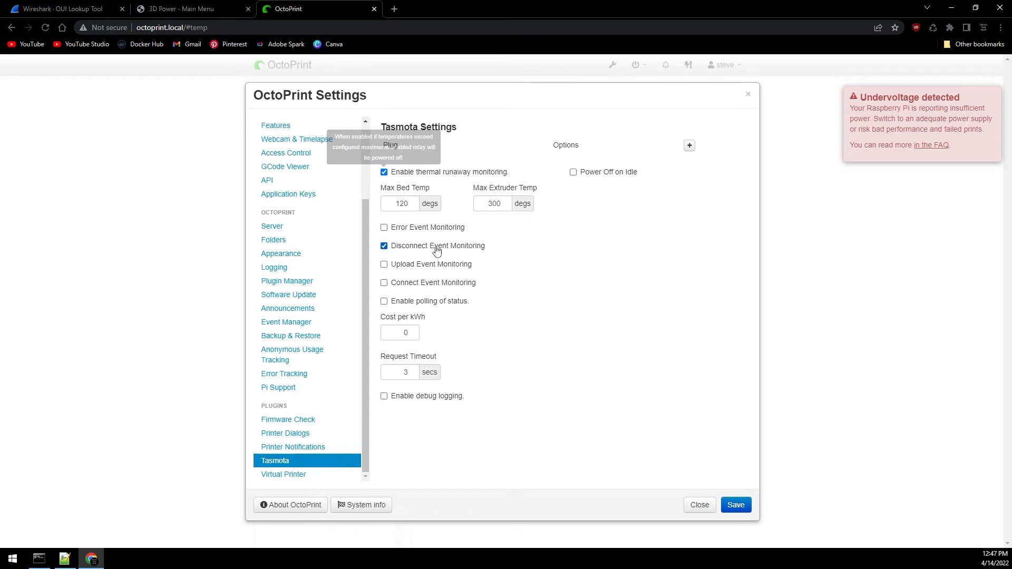
{"action": "left_click", "coordinate": [384, 283]}
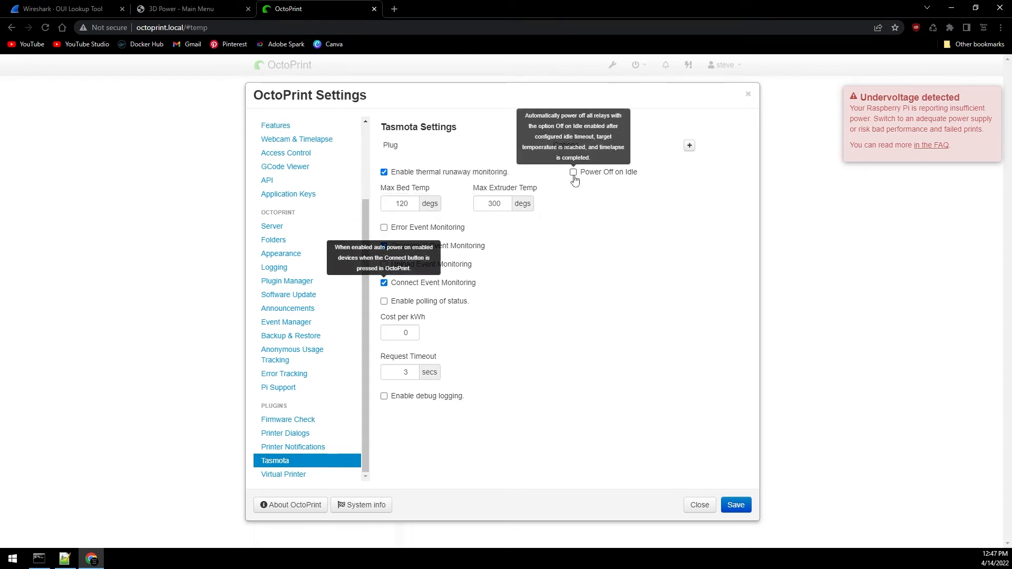
{"action": "left_click", "coordinate": [573, 172]}
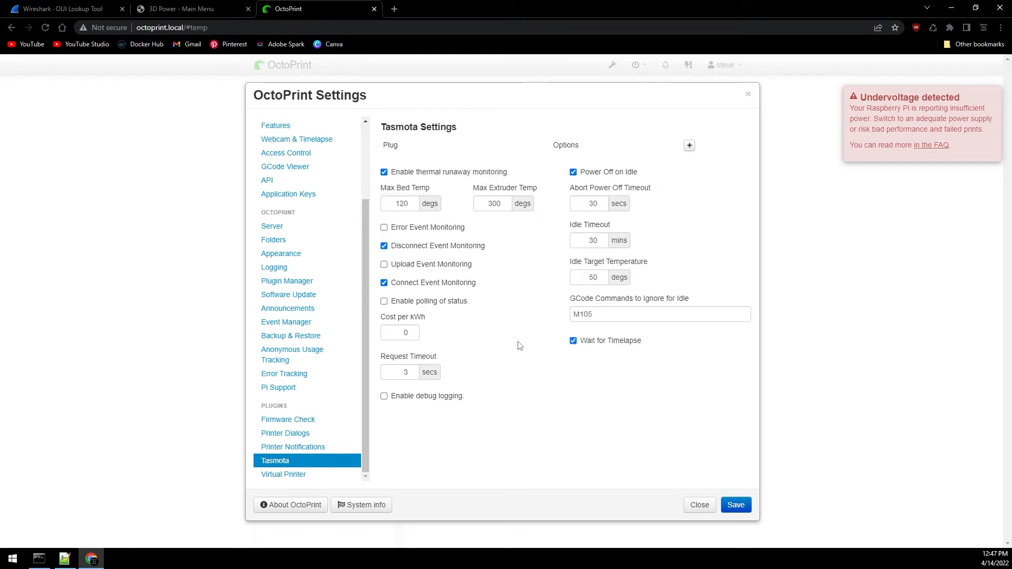
{"action": "mouse_move", "coordinate": [587, 438]}
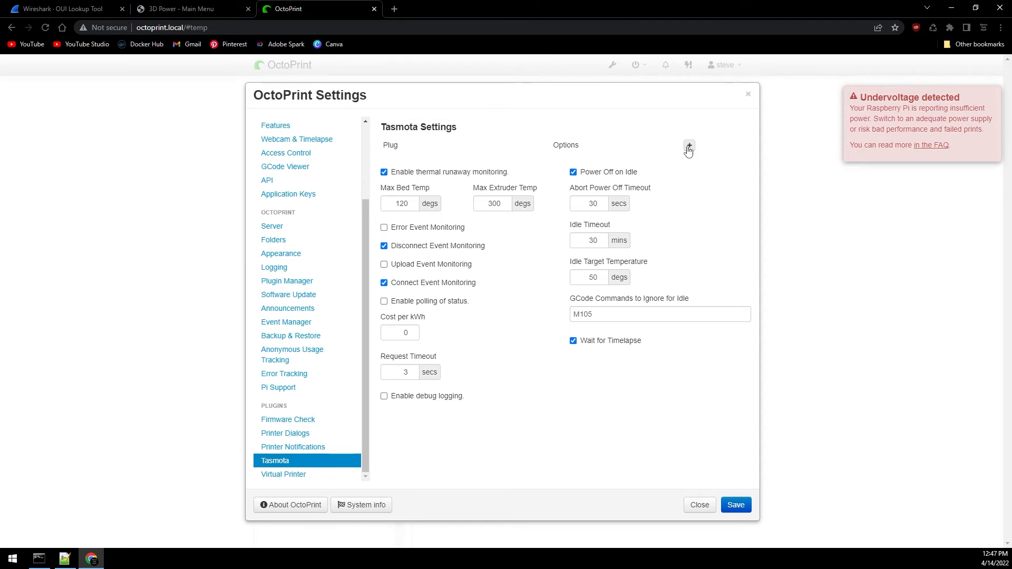
Add a Tasmota plug at 192.168.1.22 and verify that it responds.
{"action": "left_click", "coordinate": [688, 147]}
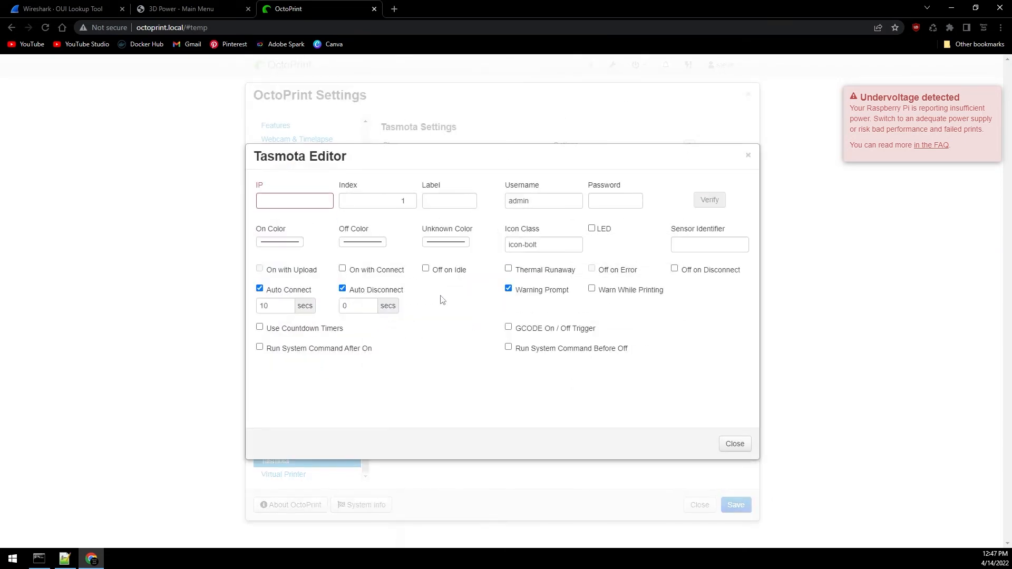
{"action": "left_click", "coordinate": [294, 200]}
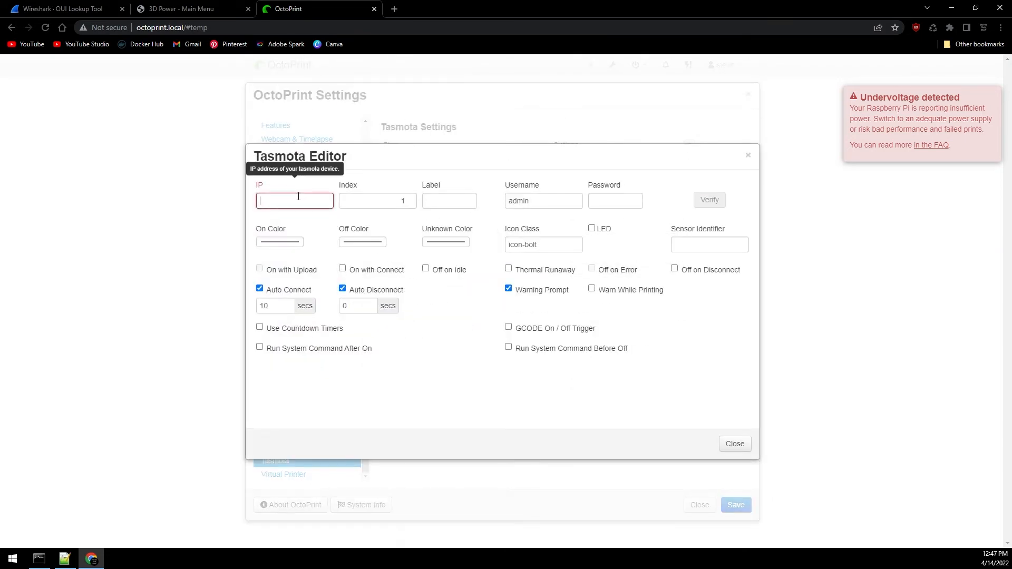
{"action": "type", "text": "192.168.1.22"}
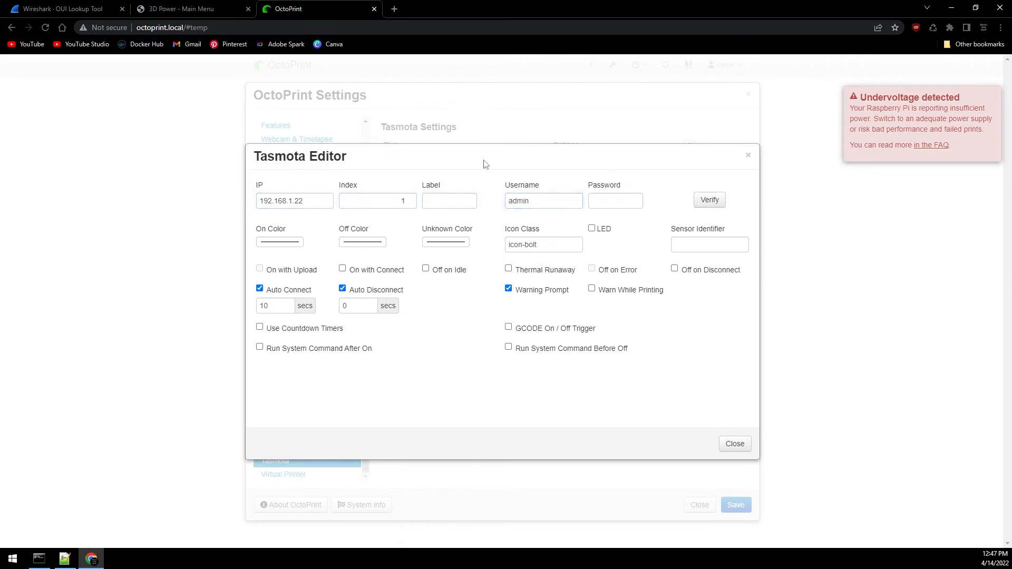
{"action": "mouse_move", "coordinate": [662, 172]}
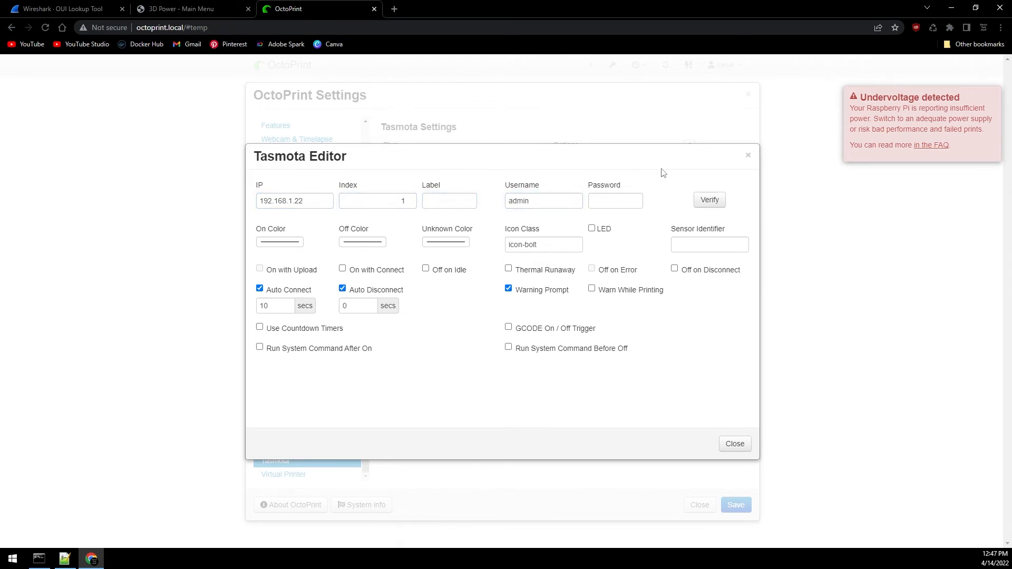
{"action": "mouse_move", "coordinate": [421, 298]}
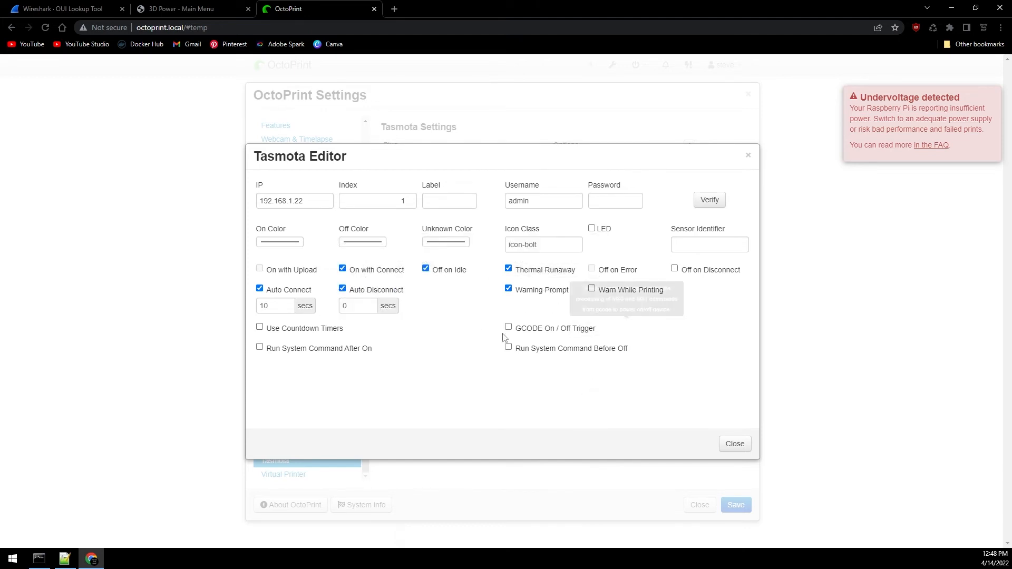
{"action": "mouse_move", "coordinate": [742, 307]}
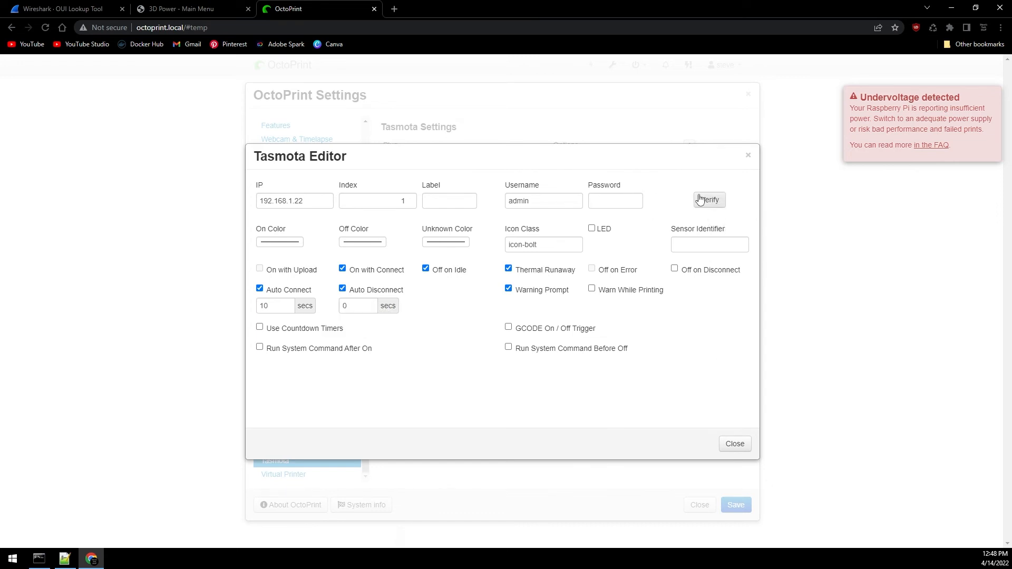
{"action": "left_click", "coordinate": [709, 200]}
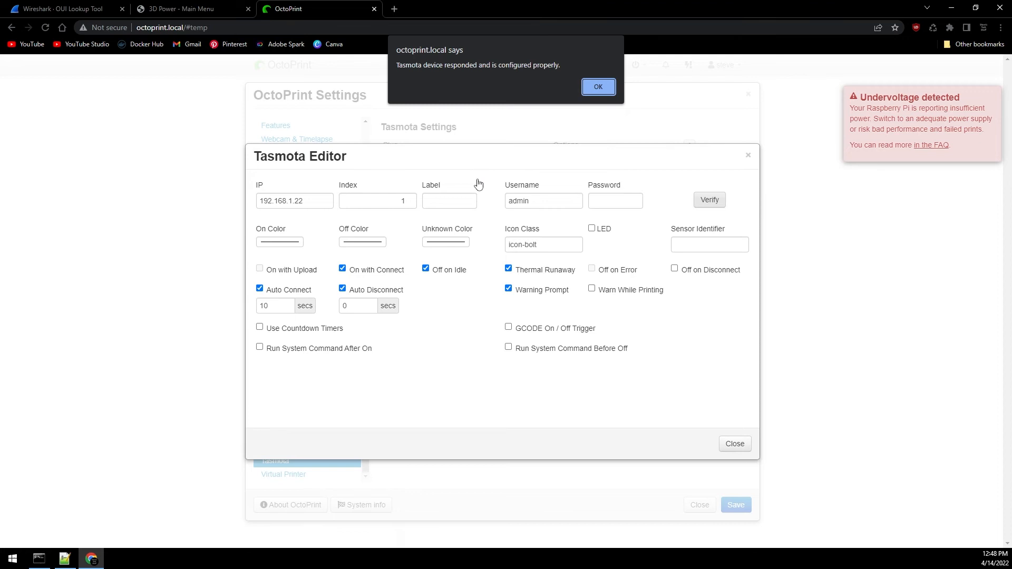
{"action": "mouse_move", "coordinate": [486, 163]}
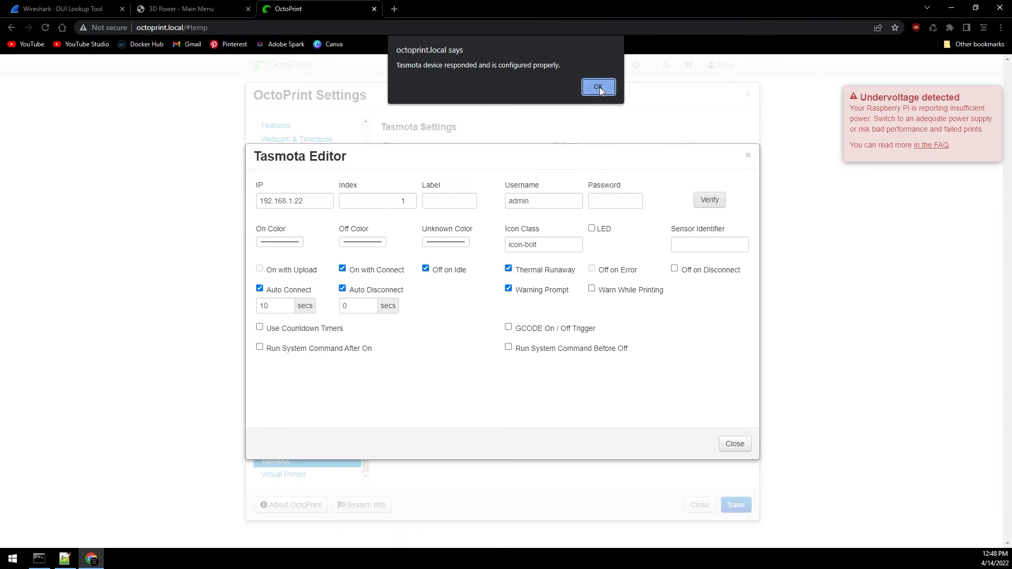
Dismiss the verification message and save the Tasmota plugin settings.
{"action": "left_click", "coordinate": [597, 88]}
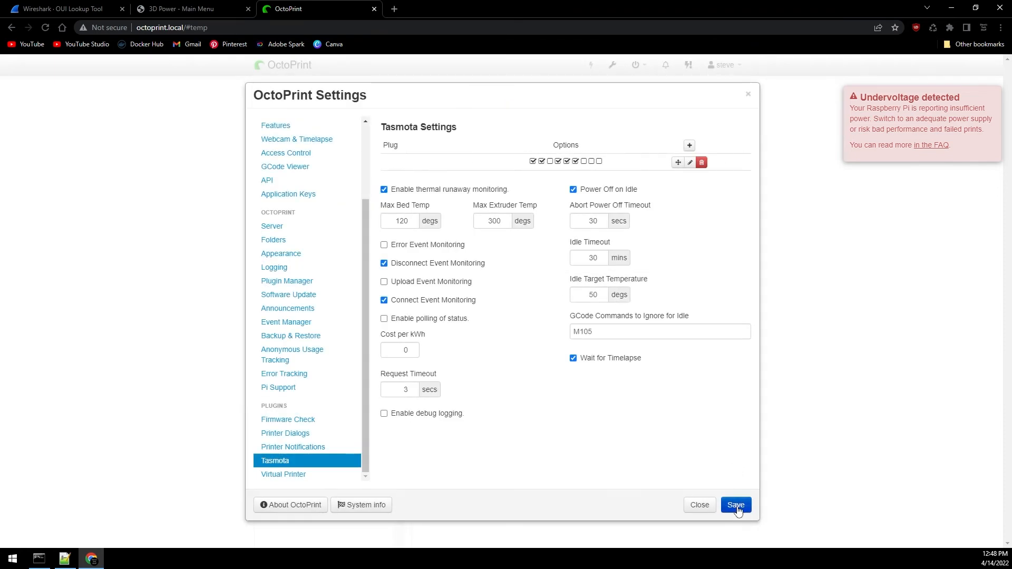
{"action": "left_click", "coordinate": [735, 505]}
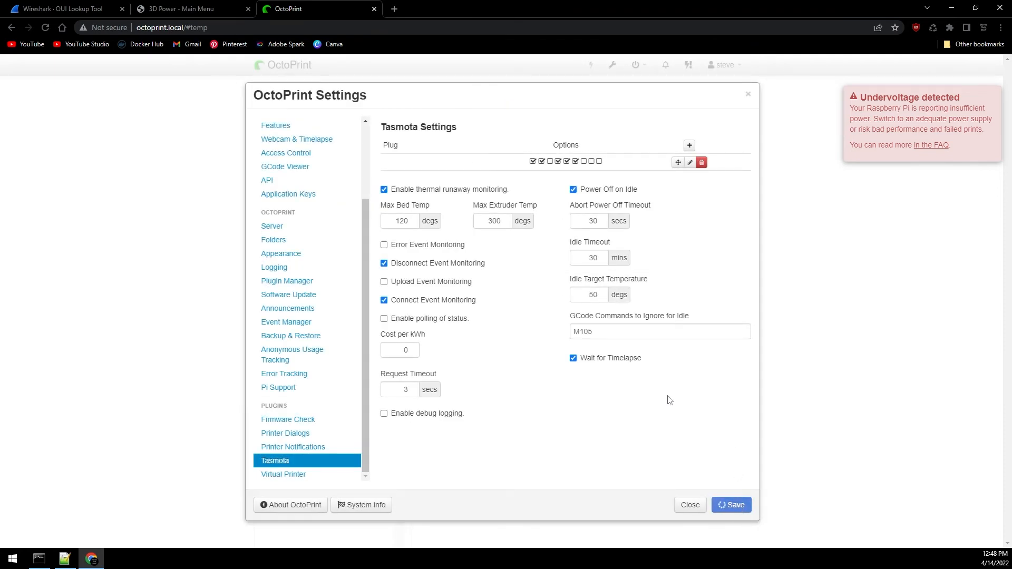
{"action": "left_click", "coordinate": [689, 505]}
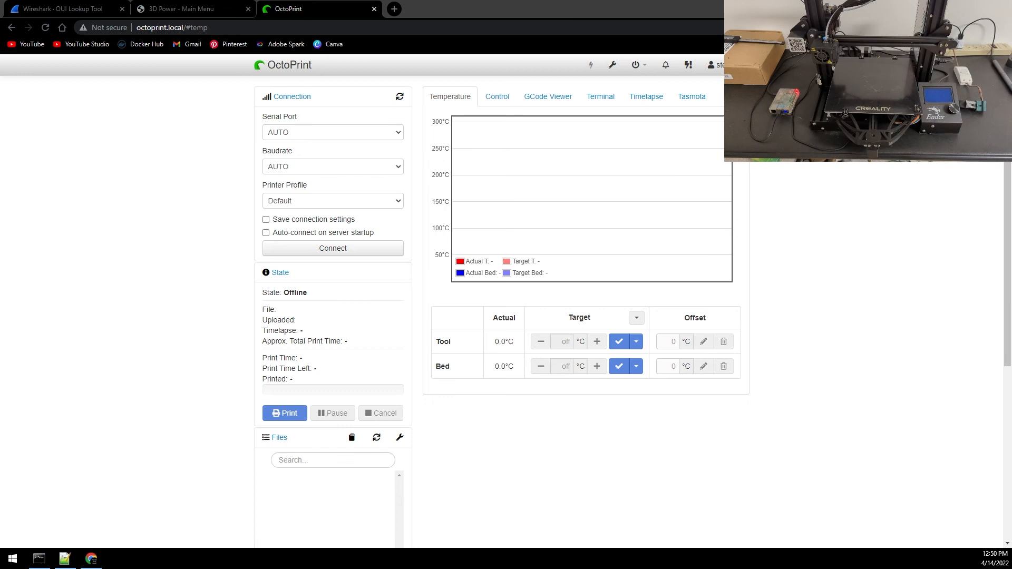
{"action": "mouse_move", "coordinate": [124, 389]}
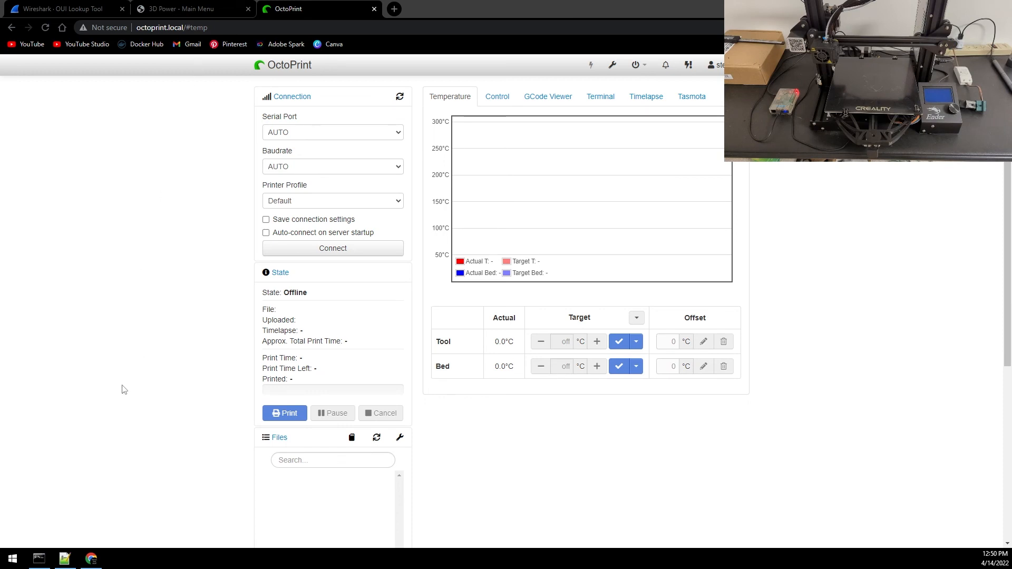
{"action": "mouse_move", "coordinate": [196, 319]}
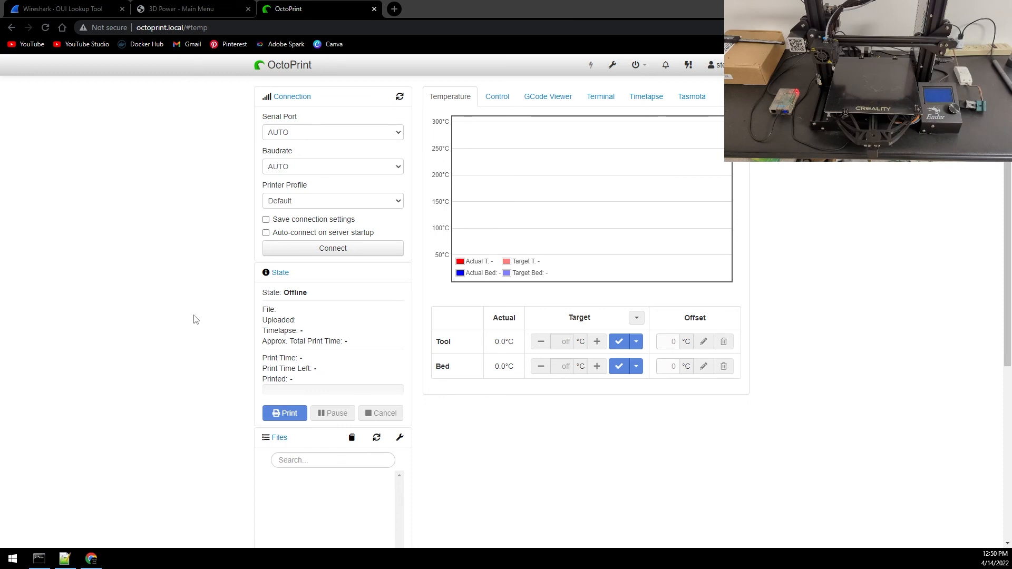
Connect to the printer so the plug powers it on, retrying after the error.
{"action": "left_click", "coordinate": [333, 248]}
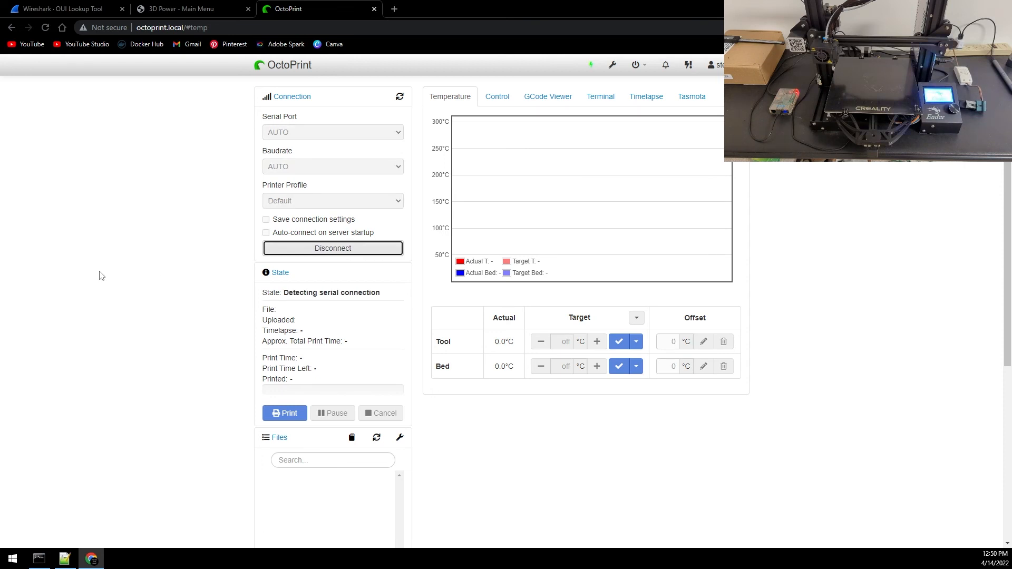
{"action": "left_click", "coordinate": [332, 248]}
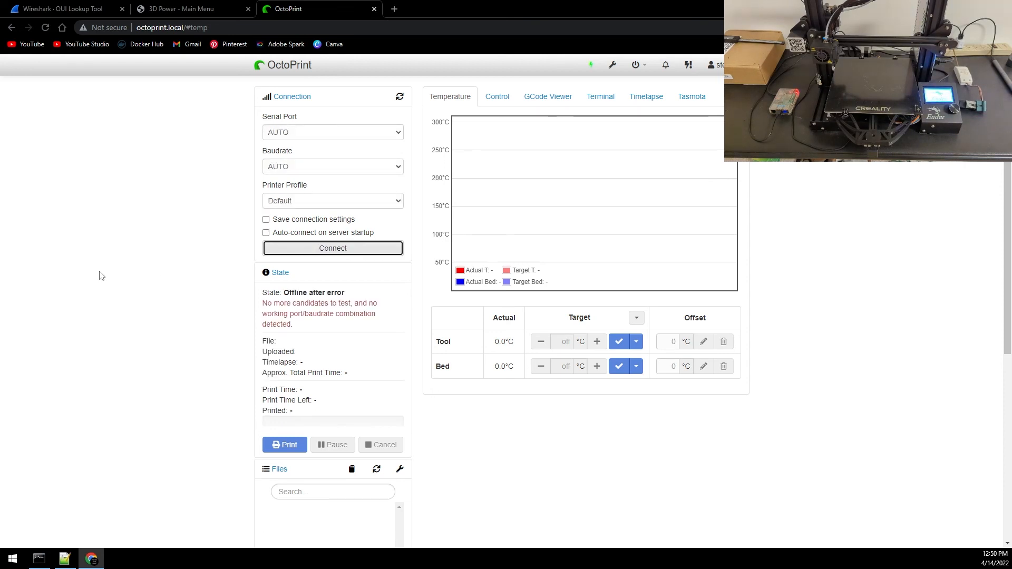
{"action": "mouse_move", "coordinate": [174, 209]}
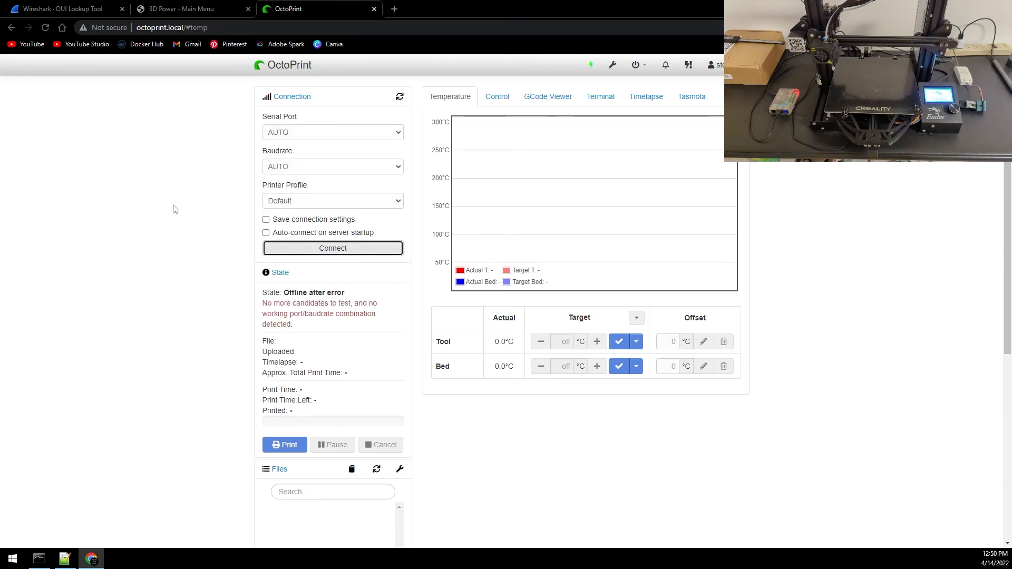
{"action": "mouse_move", "coordinate": [208, 218]}
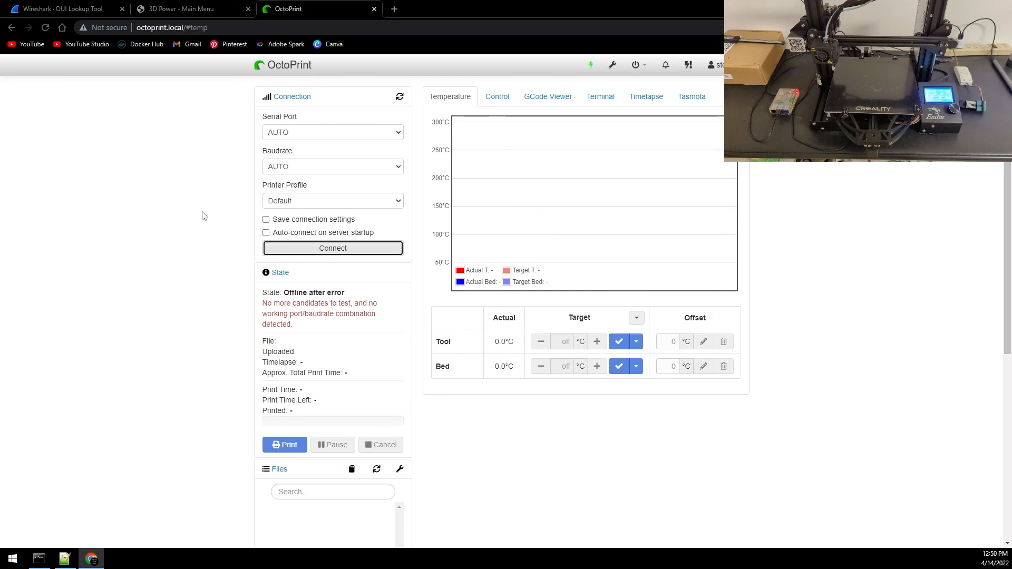
{"action": "left_click", "coordinate": [332, 248]}
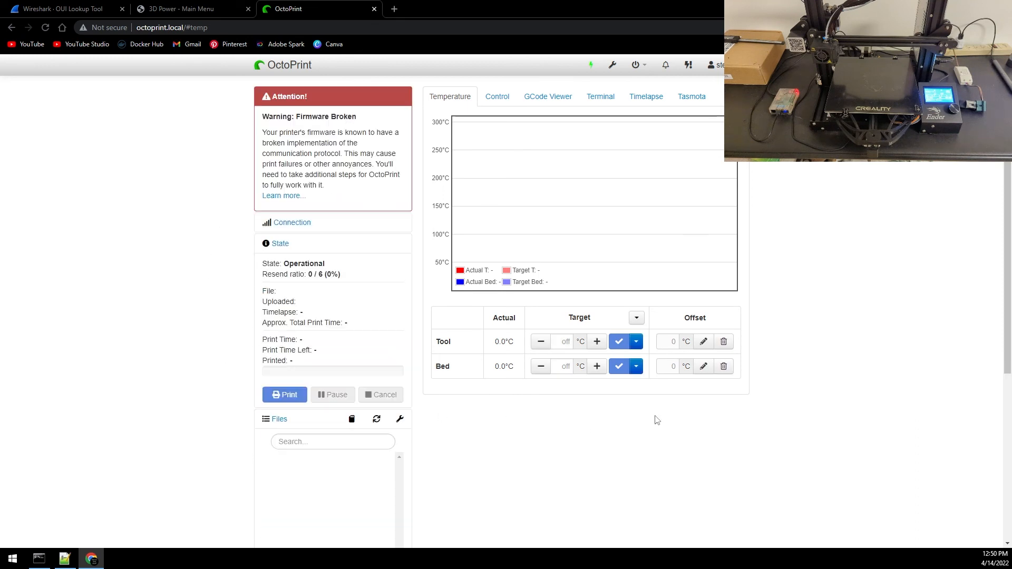
{"action": "mouse_move", "coordinate": [882, 201]}
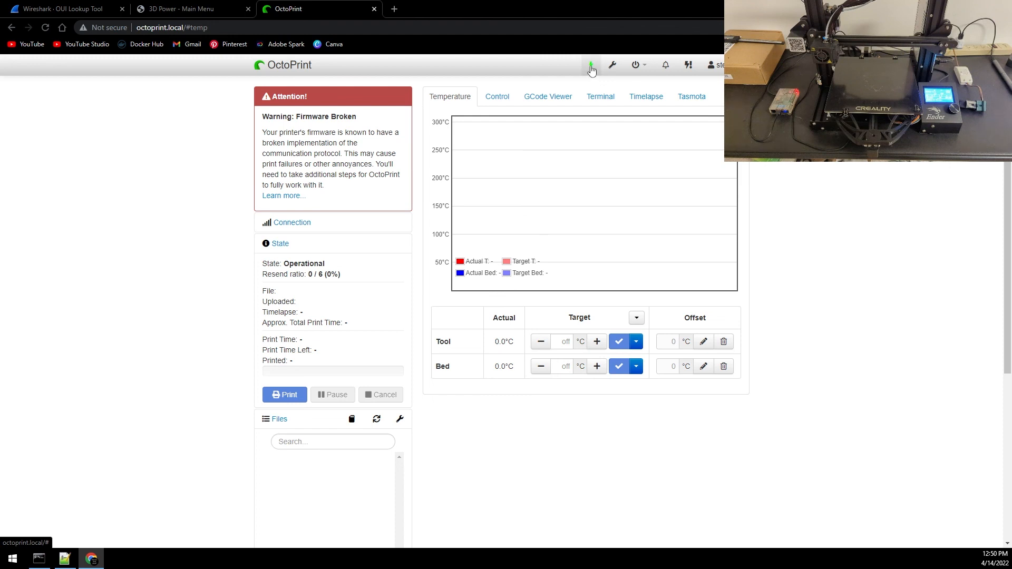
Switch the printer's plug off via the lightning icon, confirm, then switch it back on.
{"action": "left_click", "coordinate": [591, 64]}
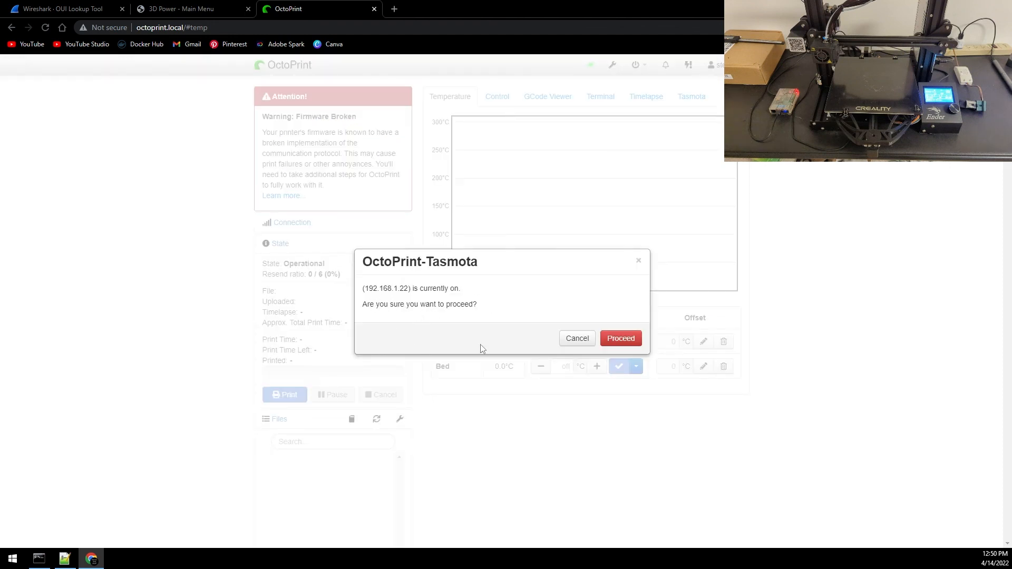
{"action": "left_click", "coordinate": [619, 338]}
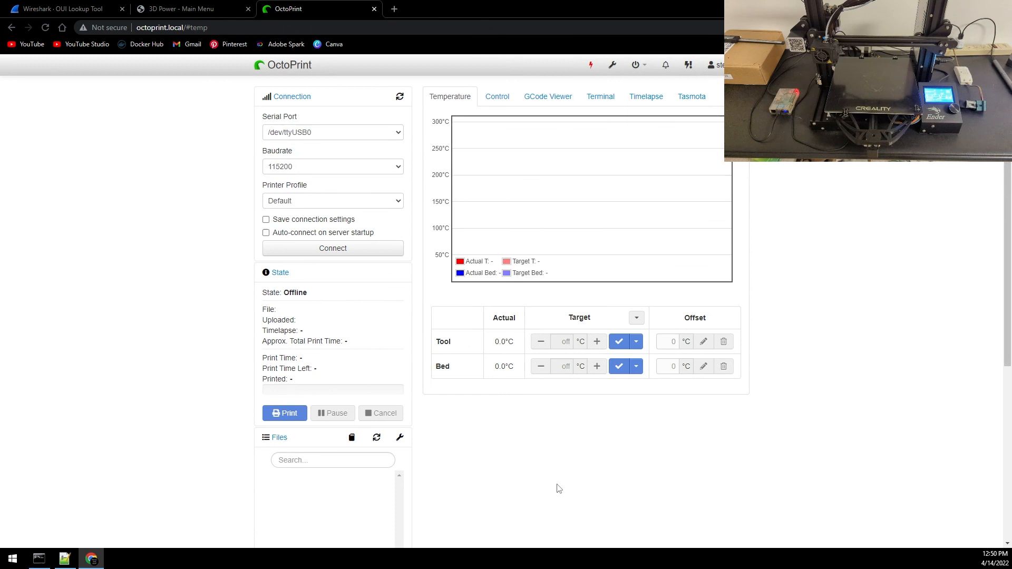
{"action": "mouse_move", "coordinate": [909, 272]}
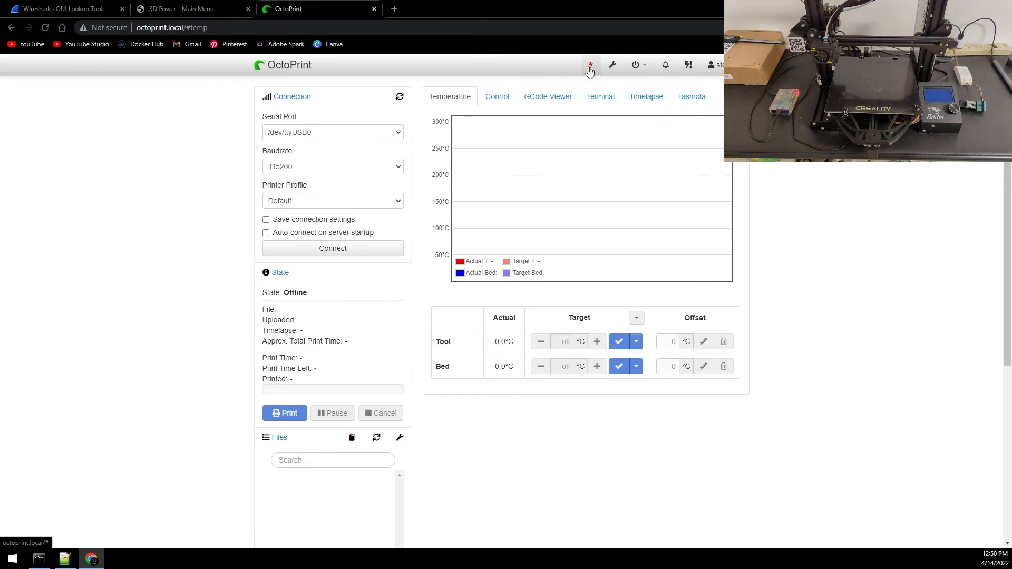
{"action": "left_click", "coordinate": [590, 65]}
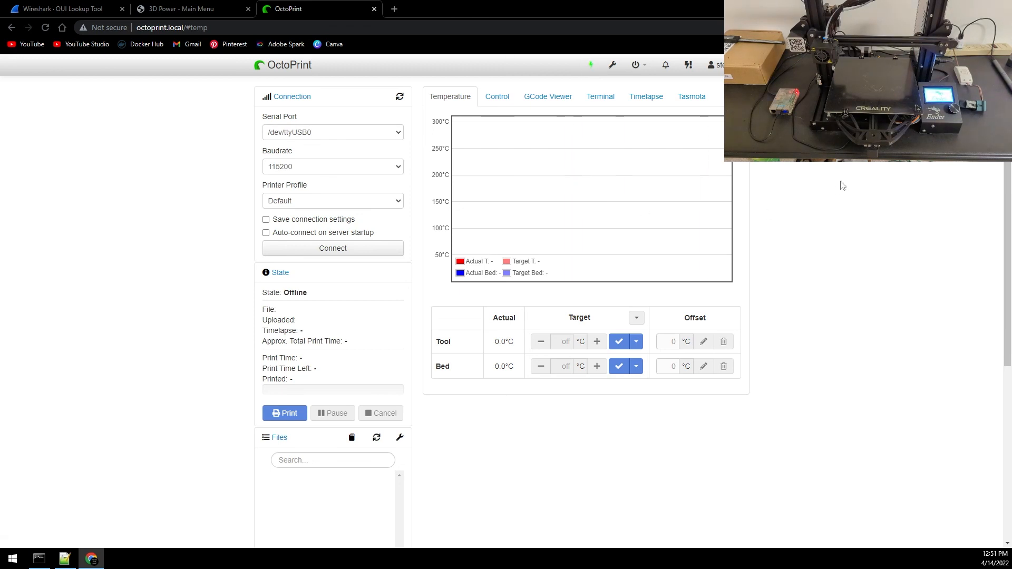
{"action": "mouse_move", "coordinate": [821, 212]}
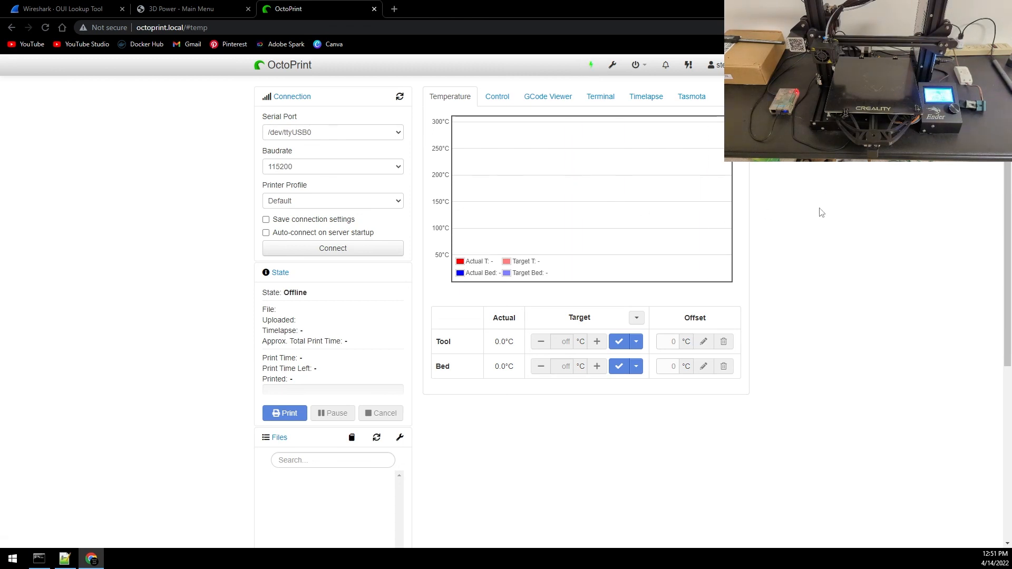